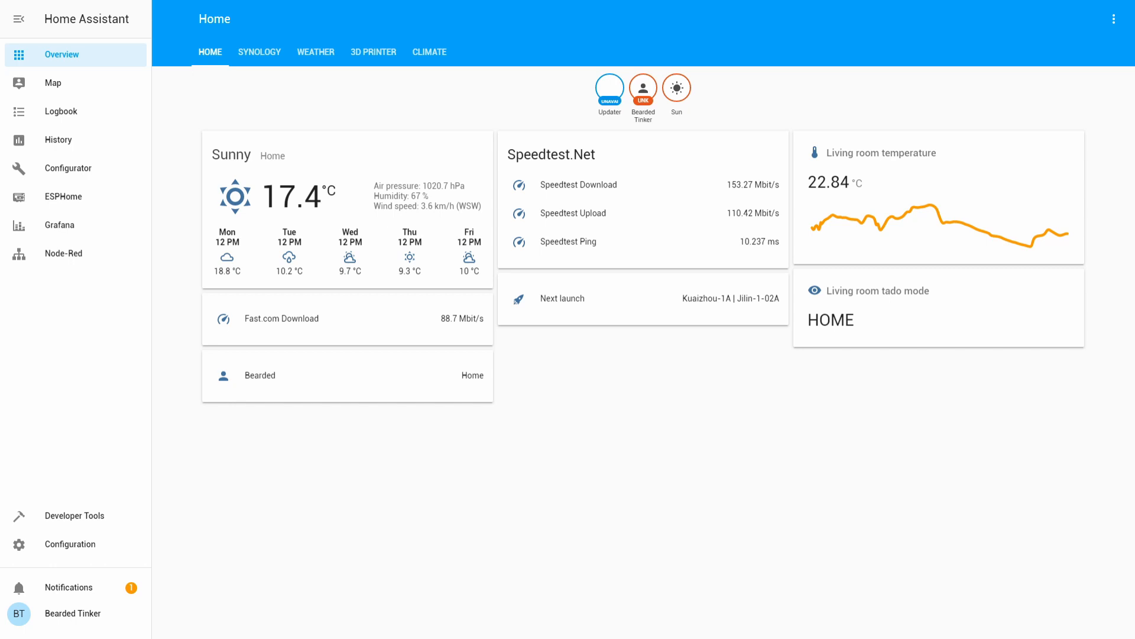
pyautogui.moveTo(177, 262)
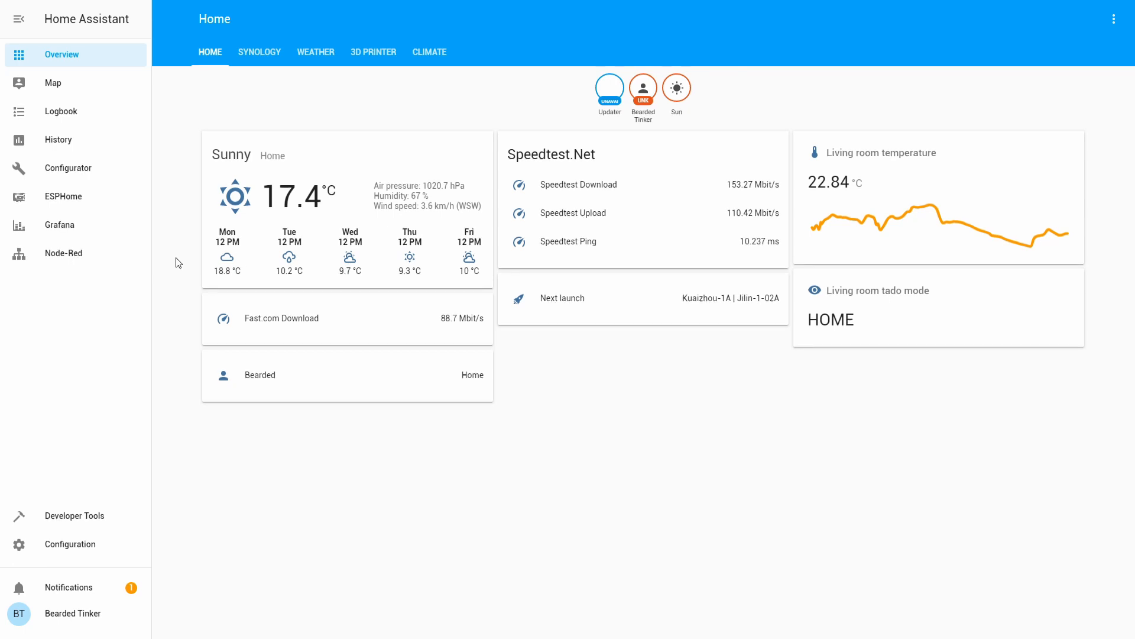
# Load binary_sensor.yaml in the Configurator and begin a new line below the MeteoAlarm entry.
pyautogui.click(68, 168)
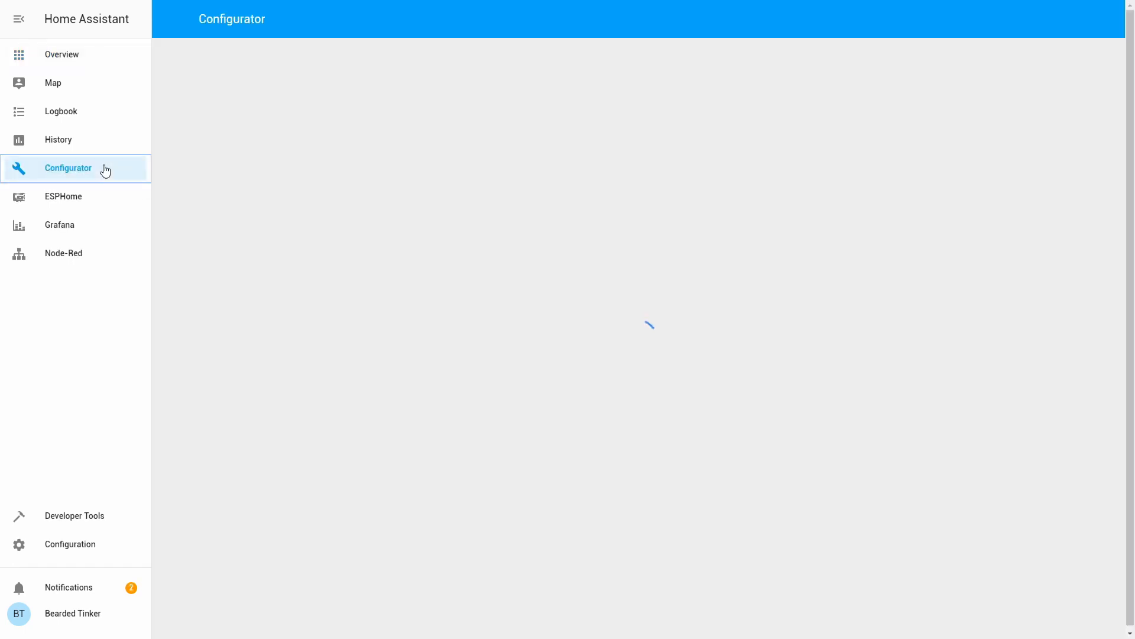
pyautogui.click(68, 168)
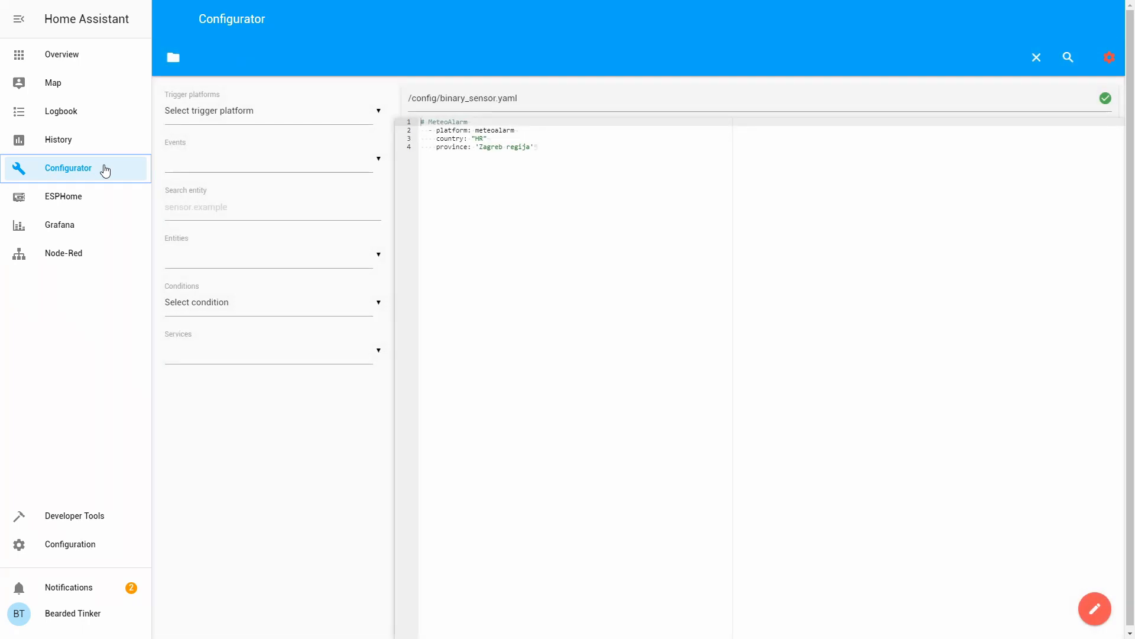
pyautogui.moveTo(129, 168)
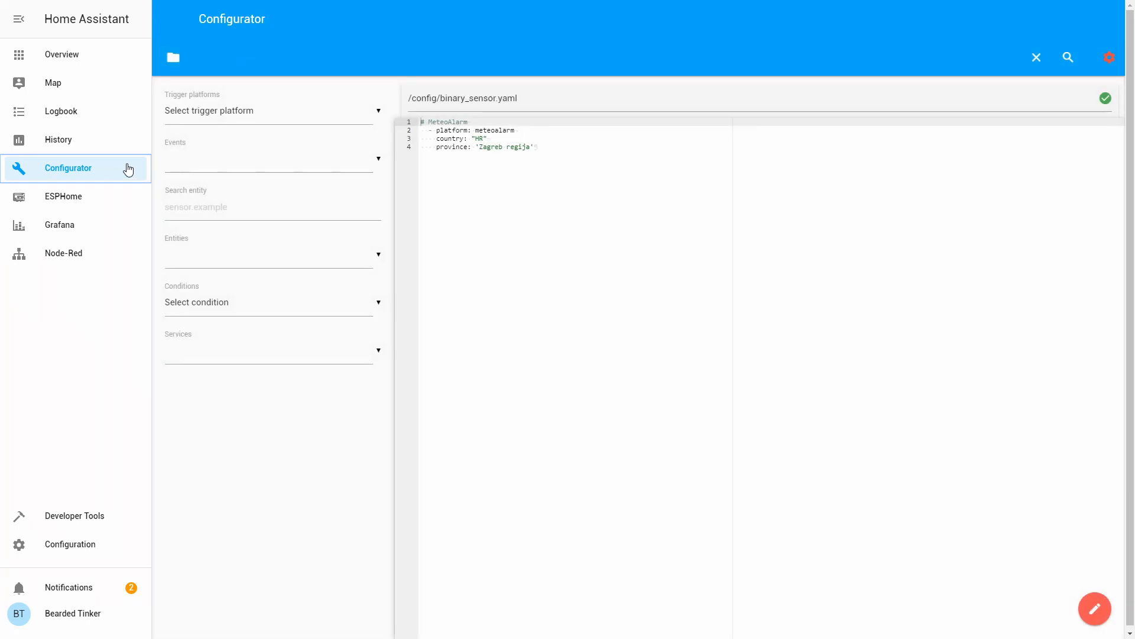
pyautogui.moveTo(328, 121)
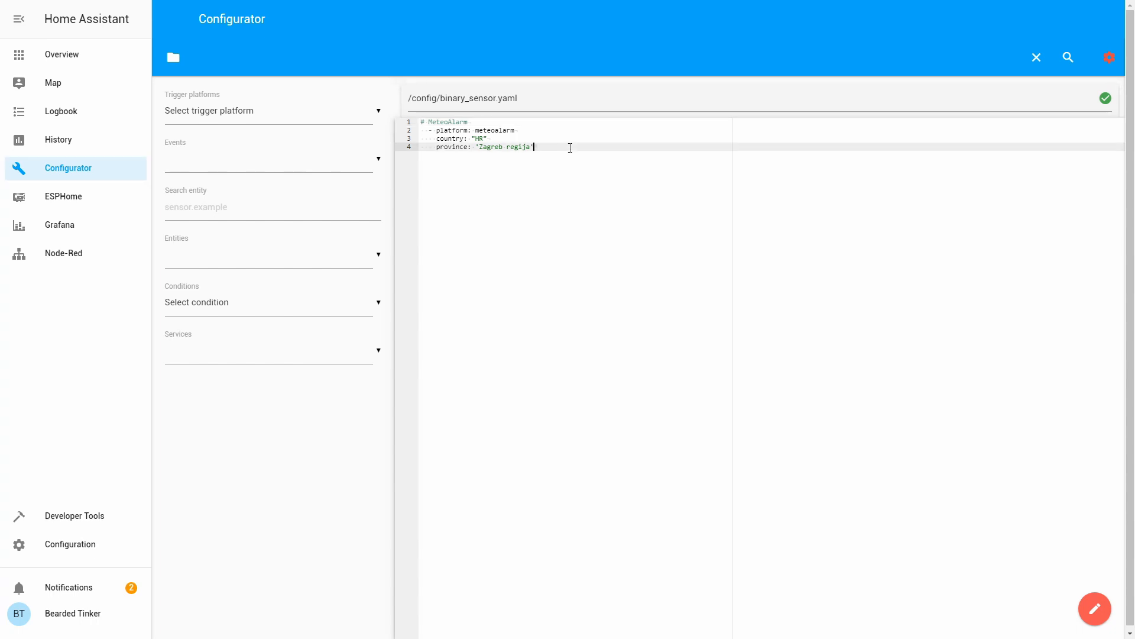
pyautogui.press('Enter')
pyautogui.write('#')
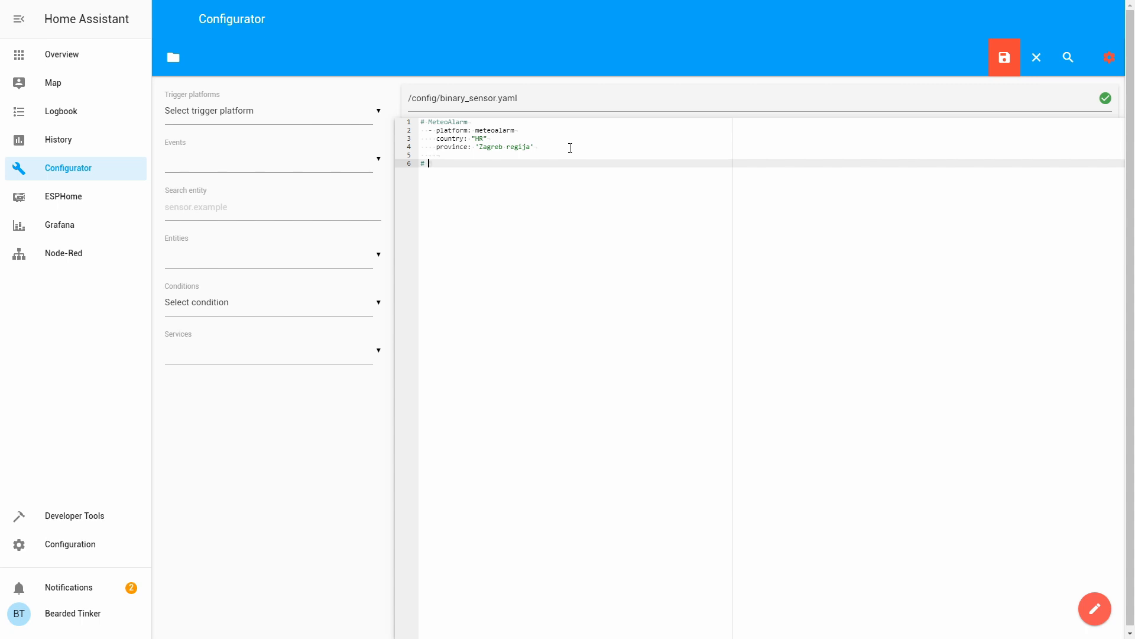
# Add a '# Workday sensor' comment with '- platform: workday' and 'country: HR'.
pyautogui.write('Workday')
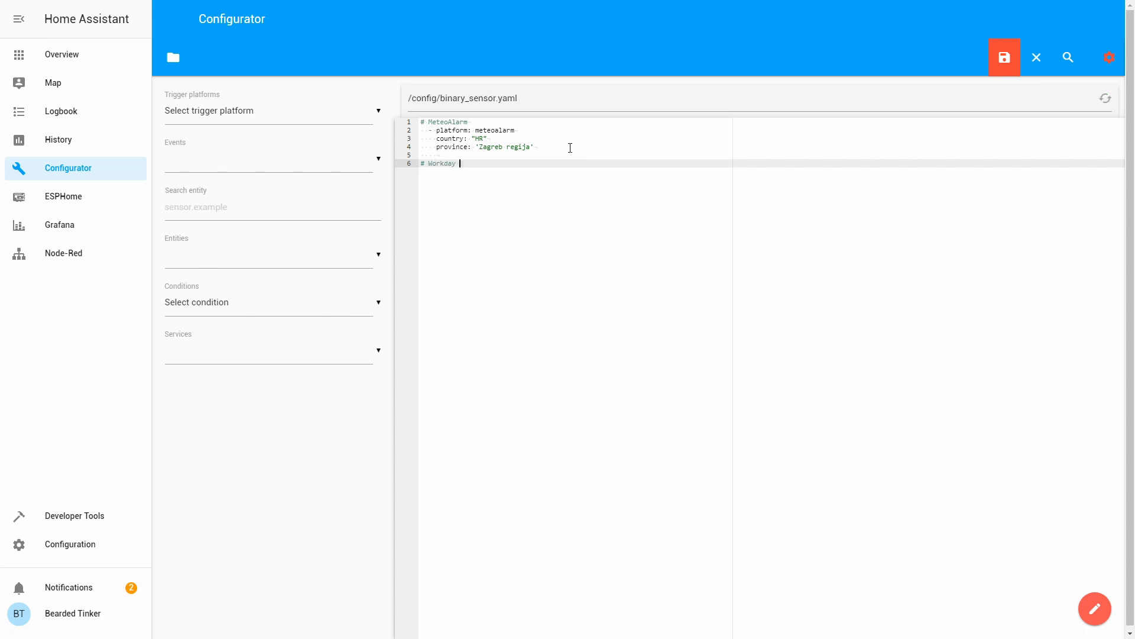
pyautogui.write('sensor')
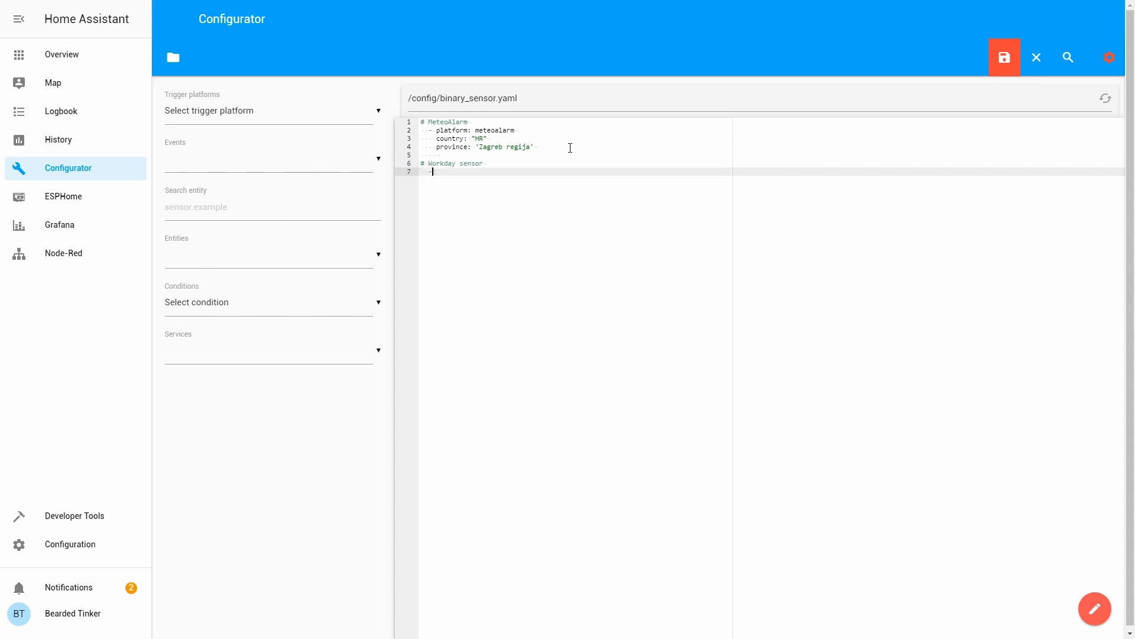
pyautogui.write('- platform:')
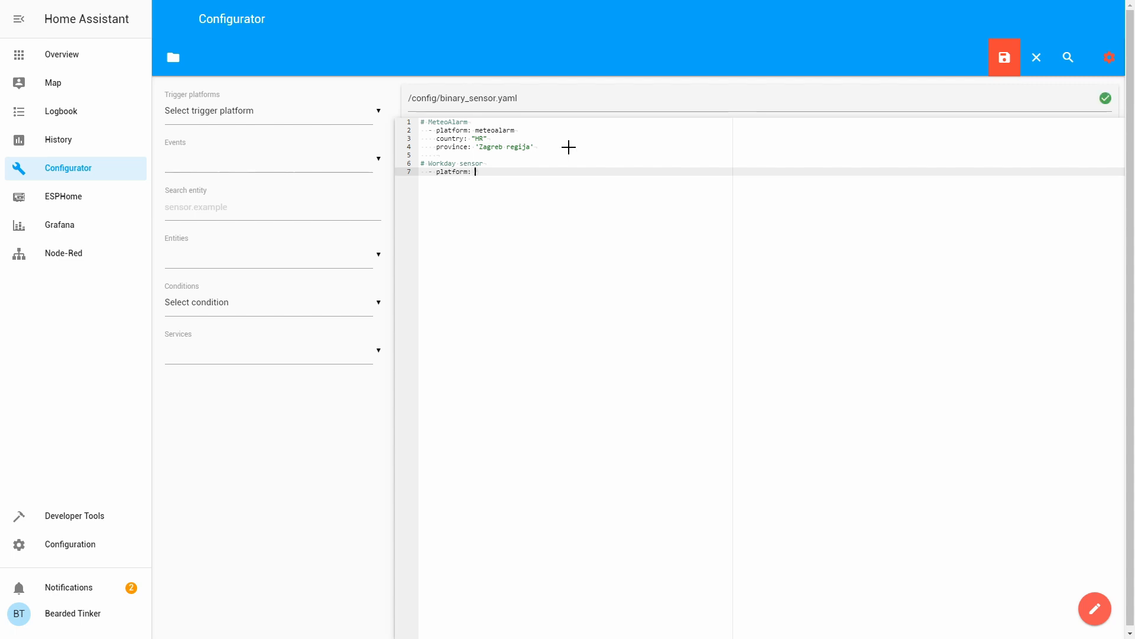
pyautogui.write('workday')
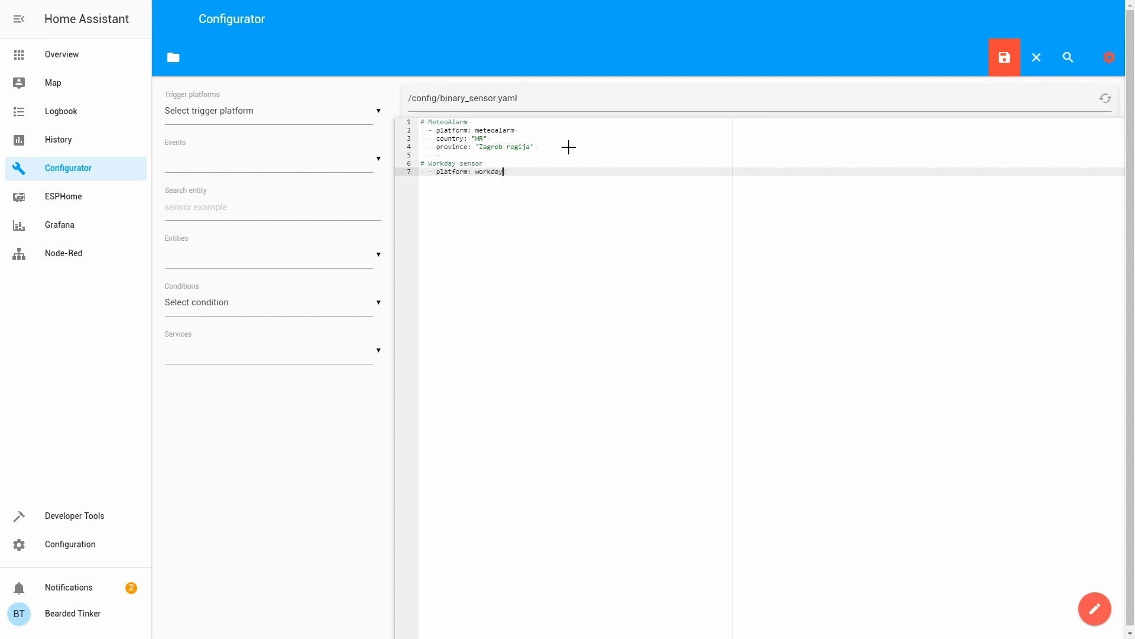
pyautogui.click(1004, 57)
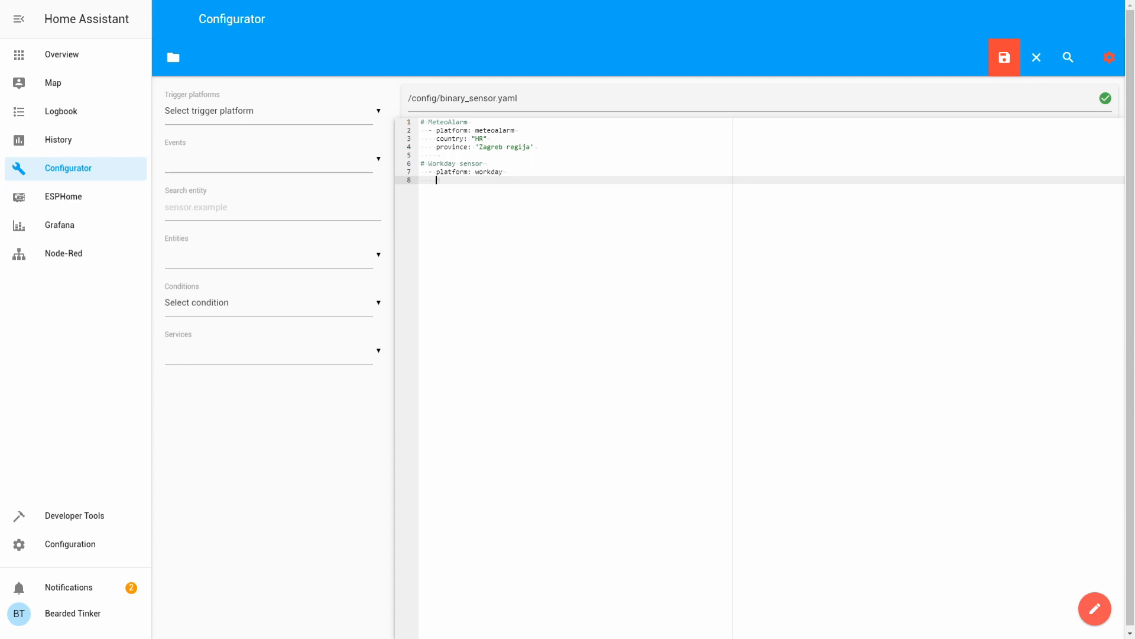
pyautogui.write('country:')
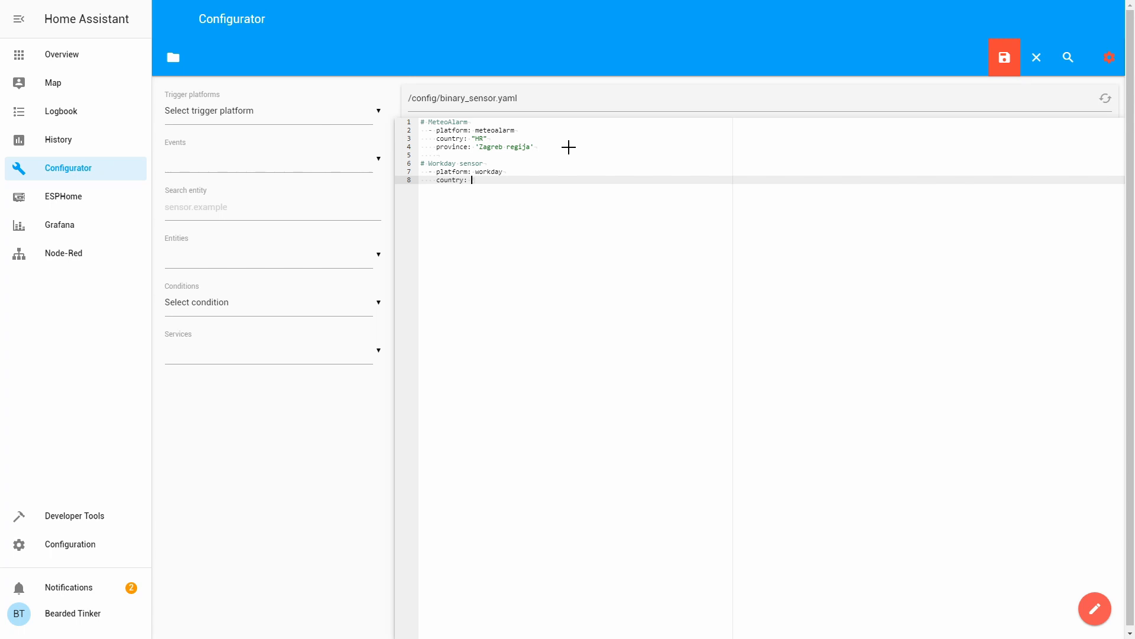
pyautogui.write('HR')
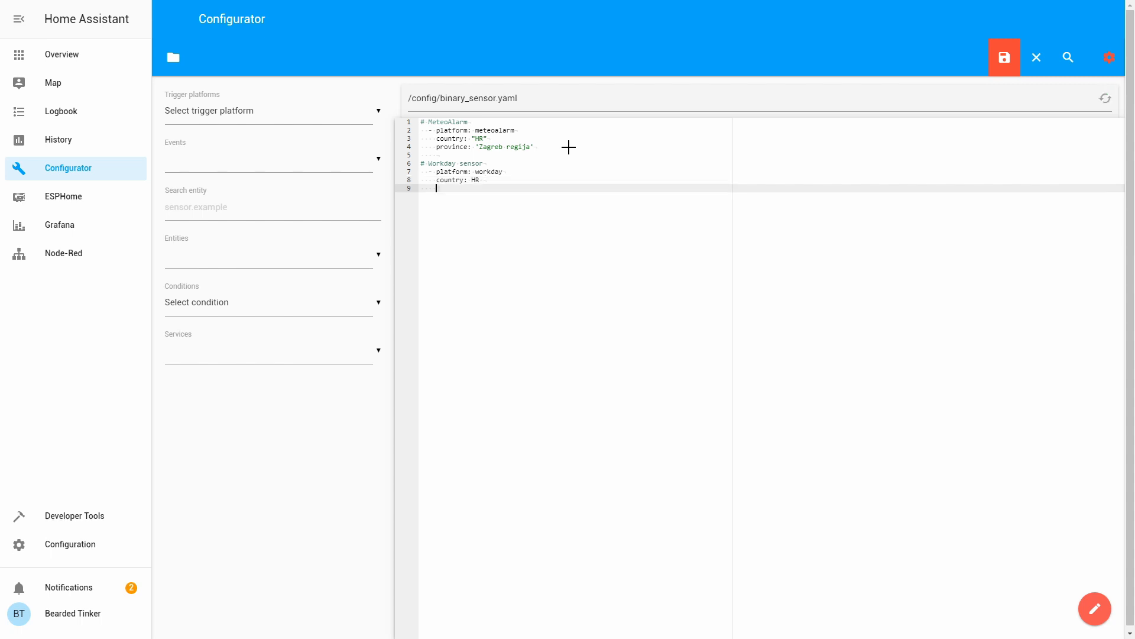
pyautogui.click(1003, 58)
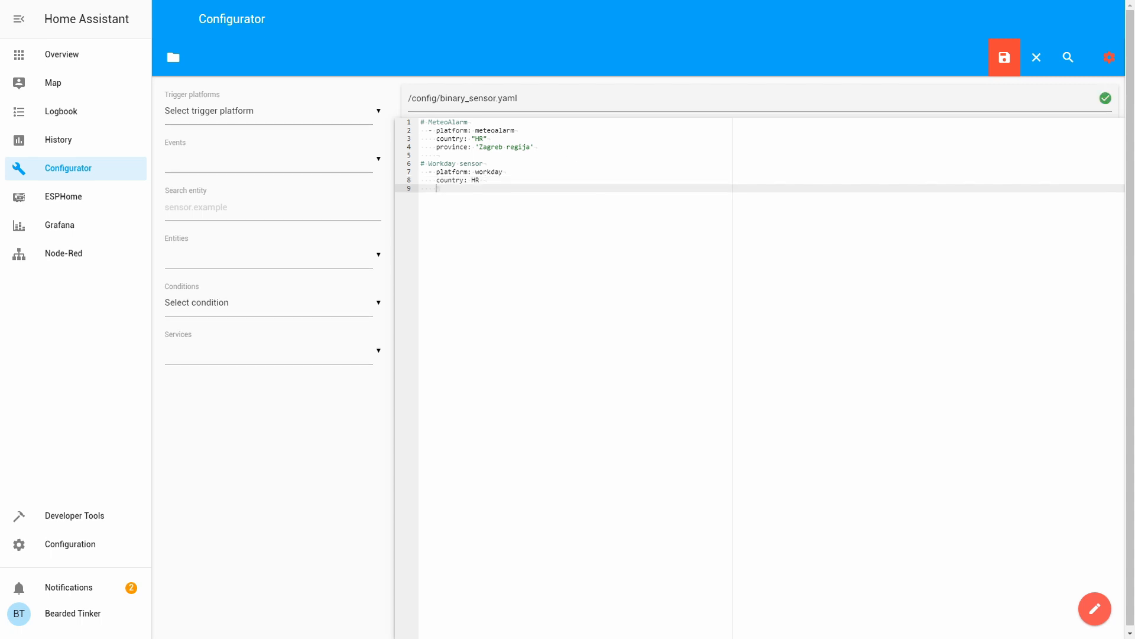
pyautogui.moveTo(568, 148)
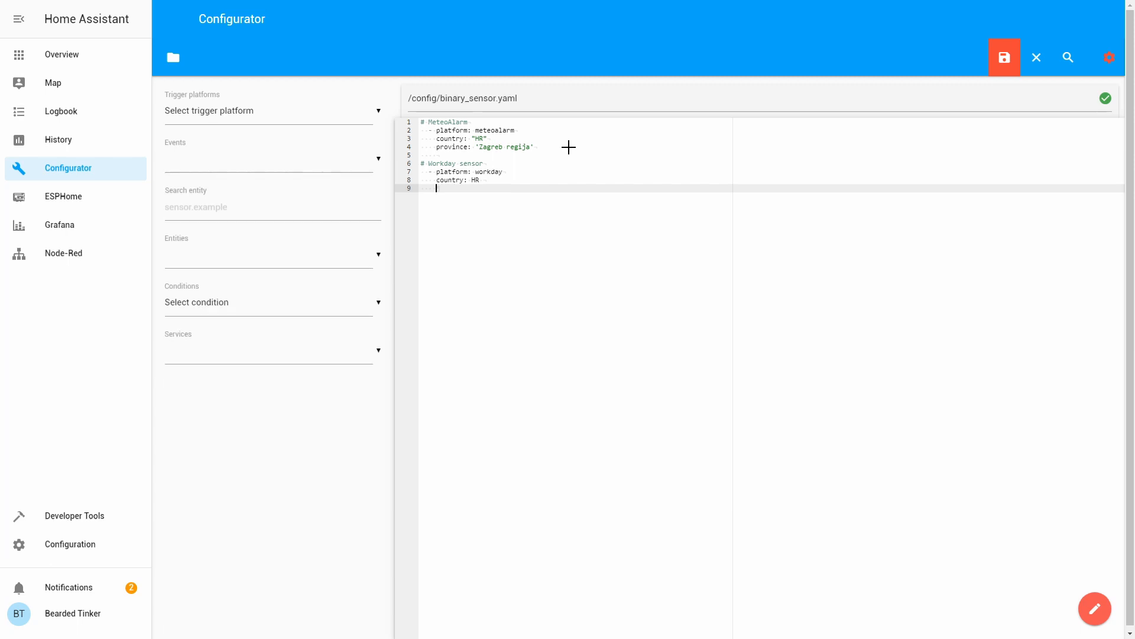
# Add the line 'workdays: [mon, tue, wed, thu fri]' to the Workday sensor.
pyautogui.write('workdays: [')
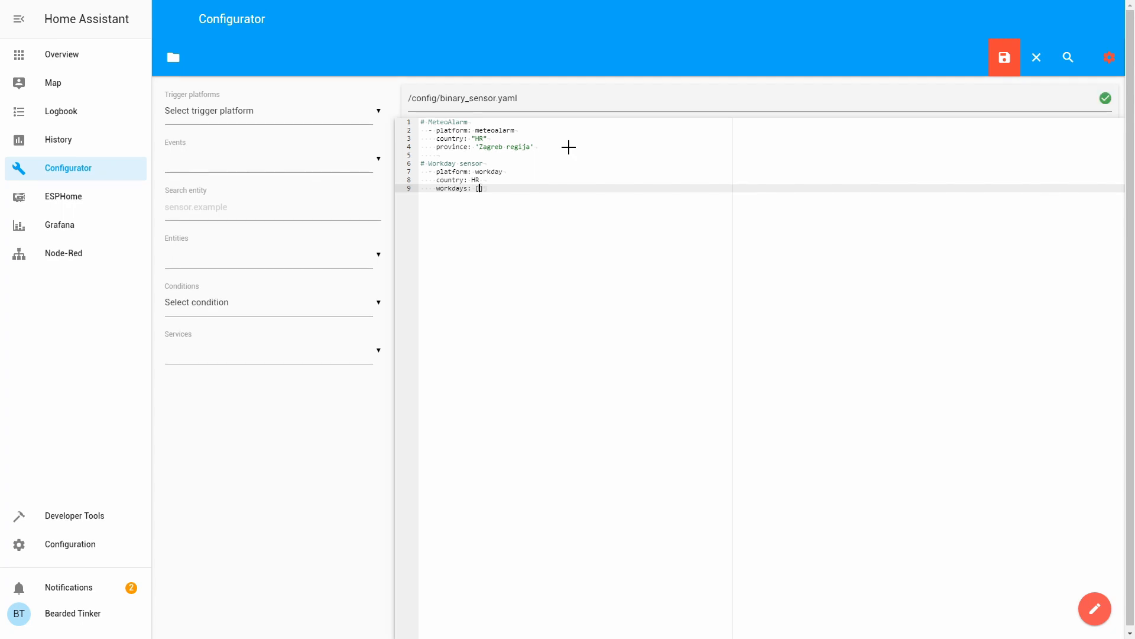
pyautogui.write('mon,')
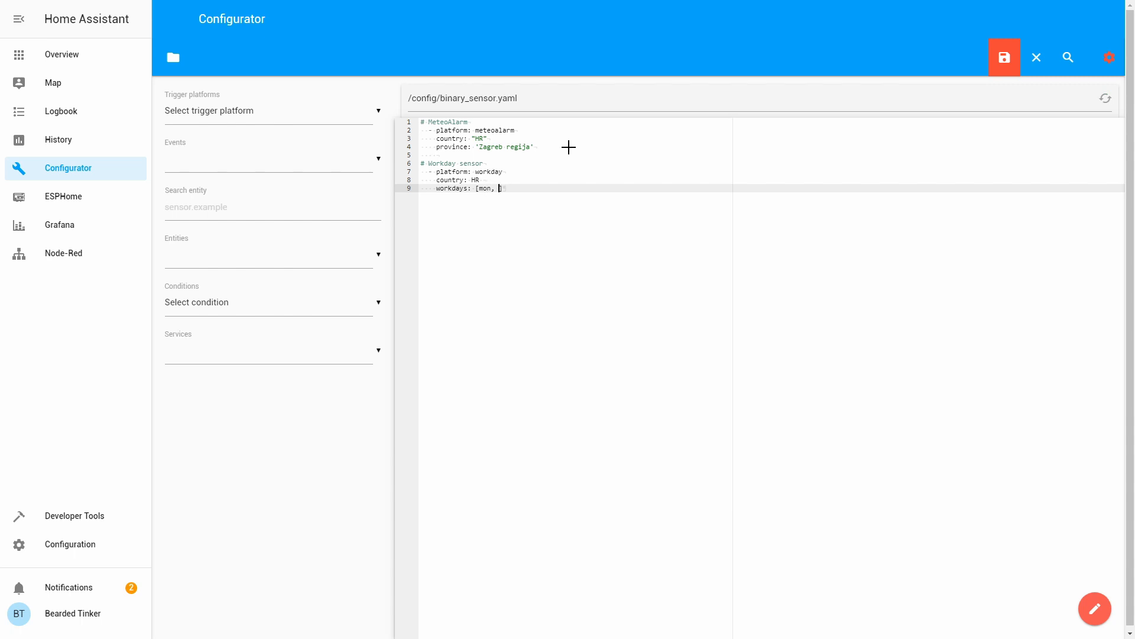
pyautogui.write('tue,')
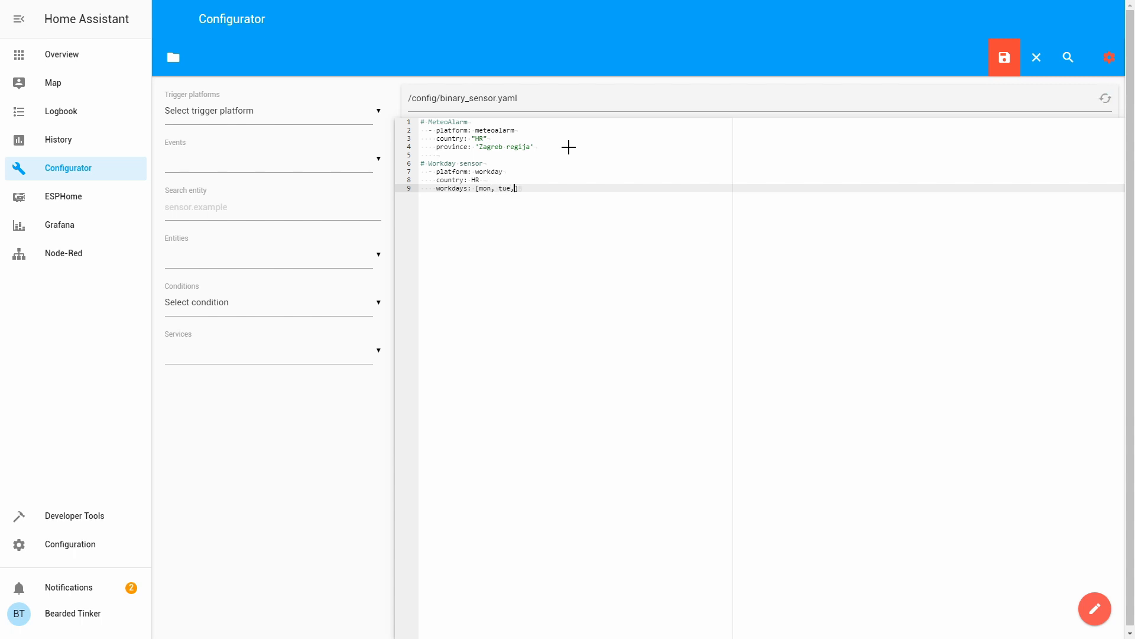
pyautogui.write('fri')
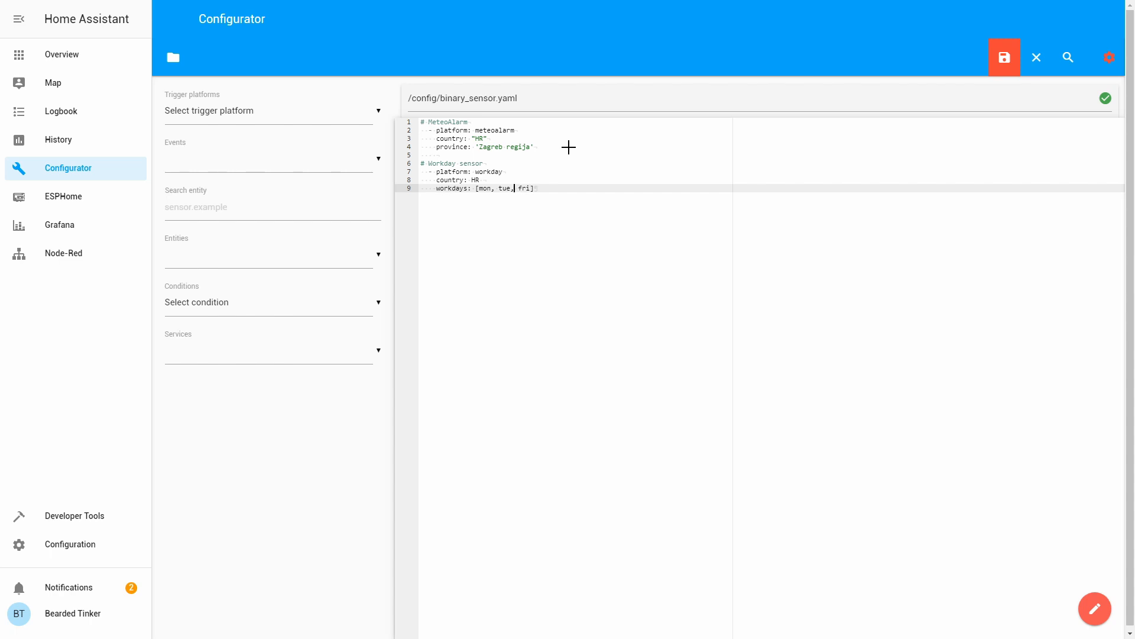
pyautogui.write('wed')
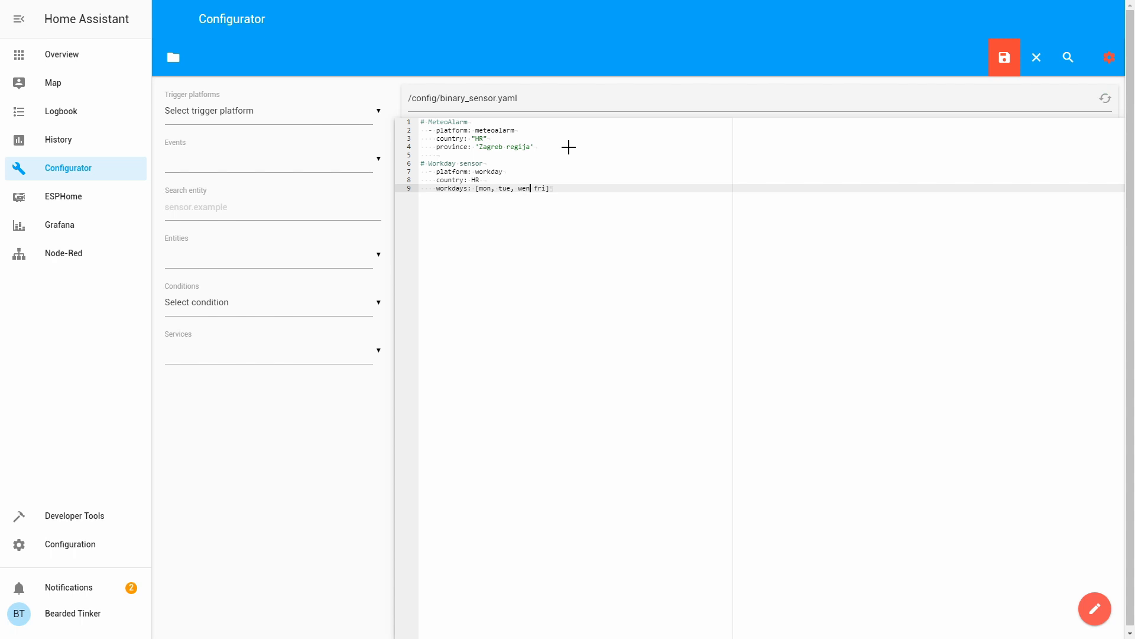
pyautogui.write(',thu')
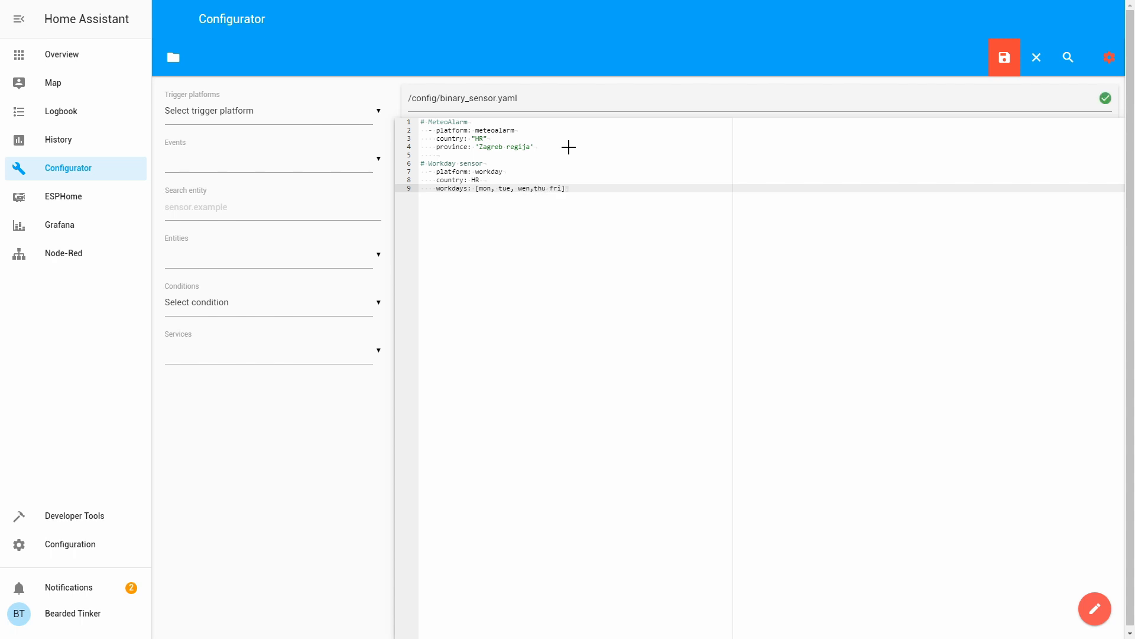
pyautogui.write('d')
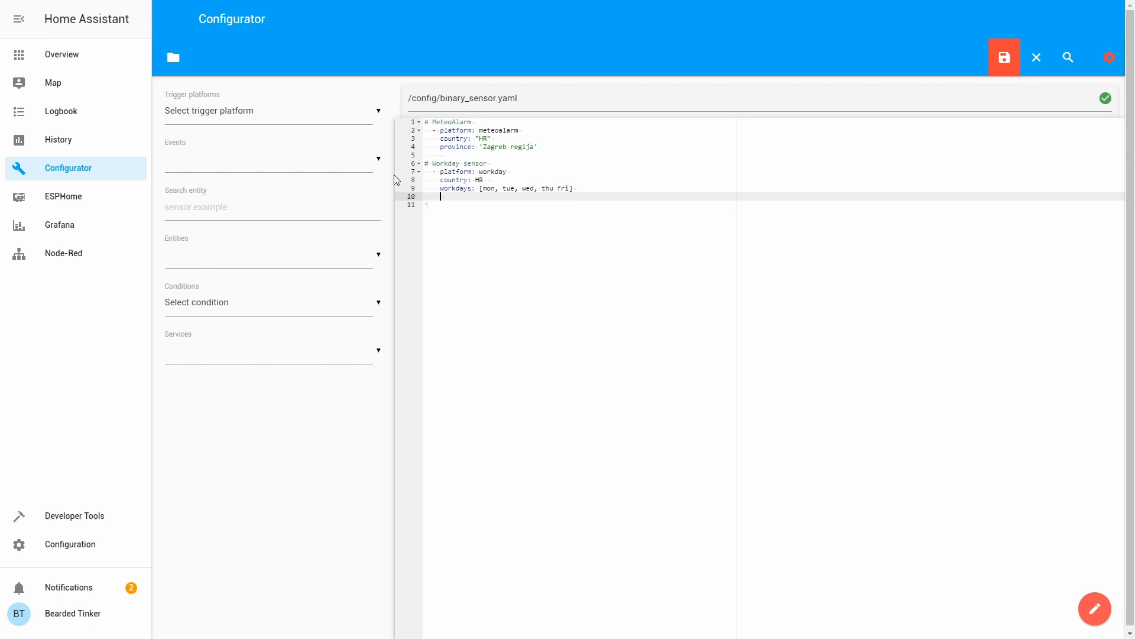
# Add 'excludes: [sat, sun, holiday]' to the Workday sensor.
pyautogui.write('excludes:')
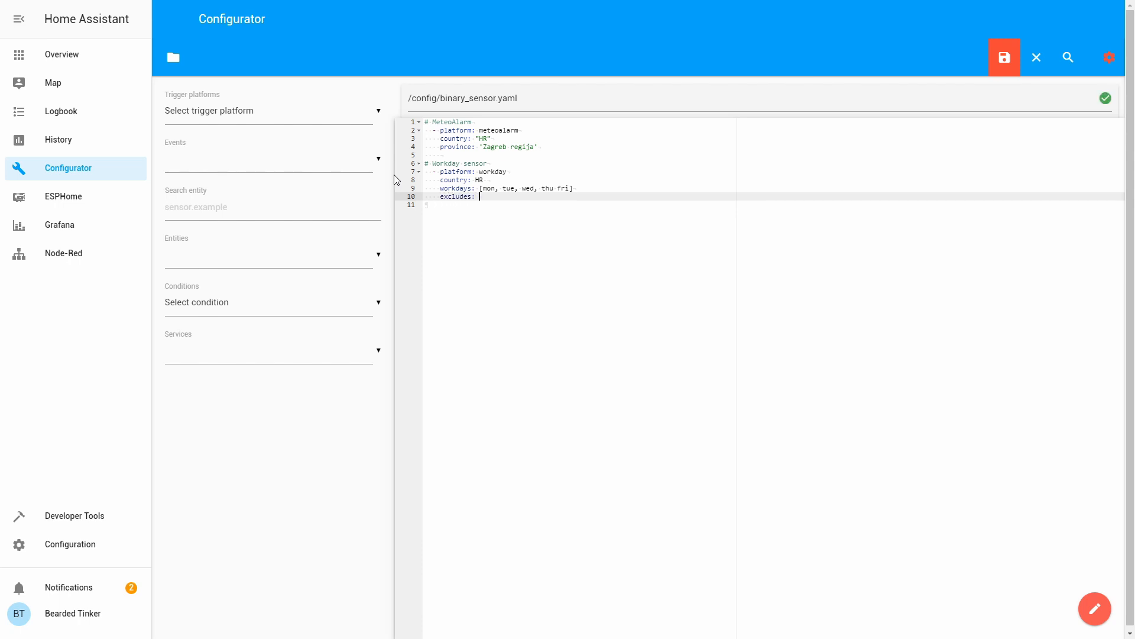
pyautogui.write('[]')
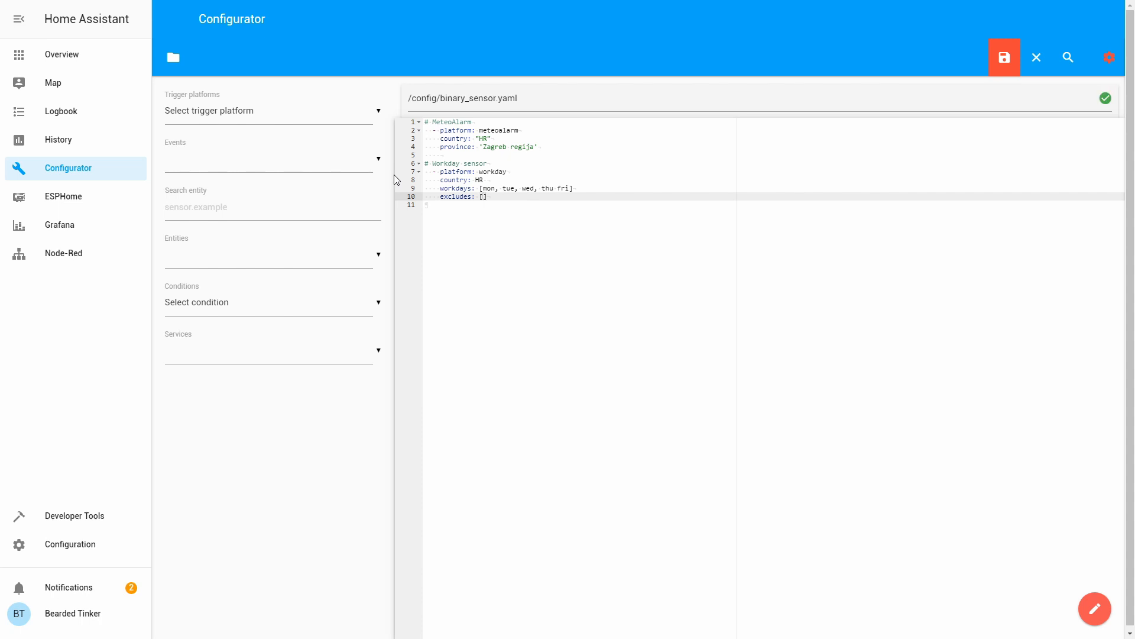
pyautogui.click(484, 196)
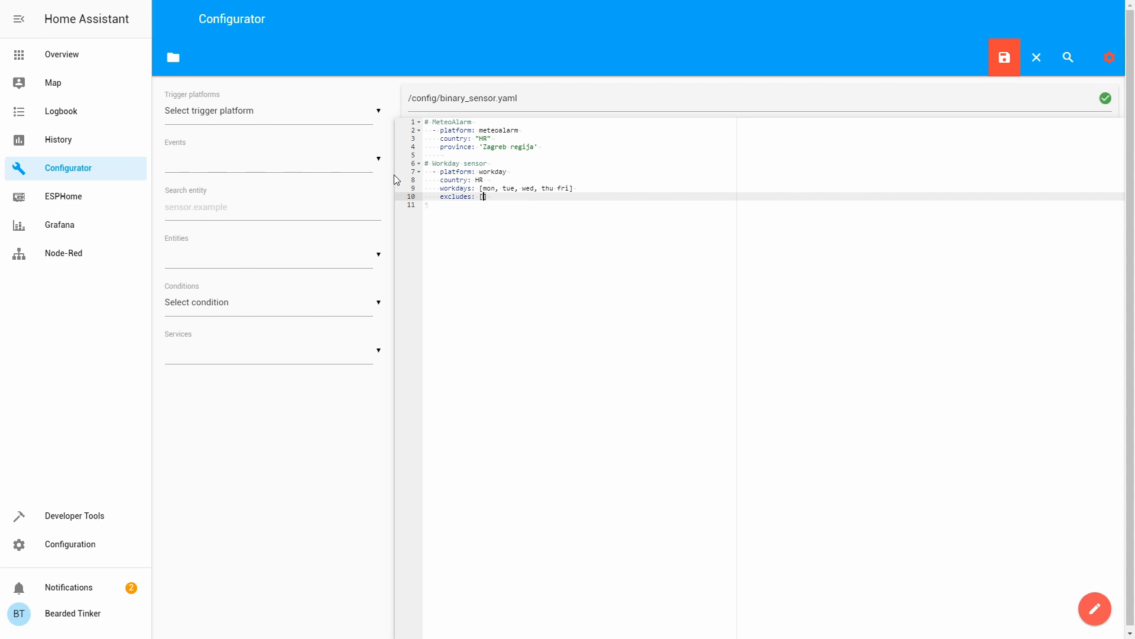
pyautogui.write(']')
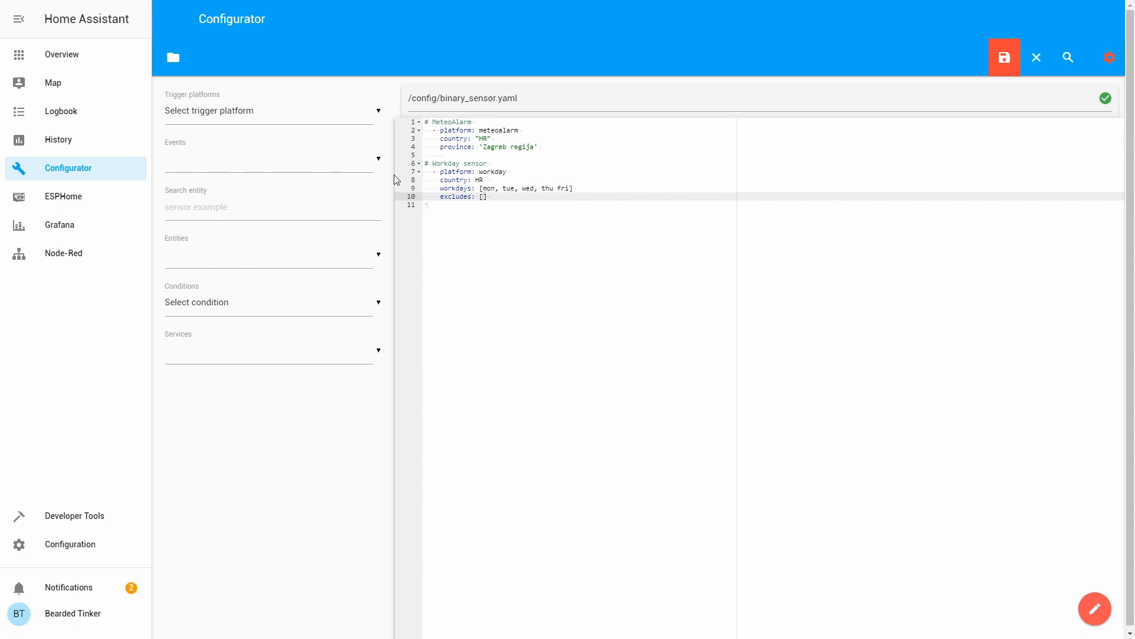
pyautogui.write('sat,')
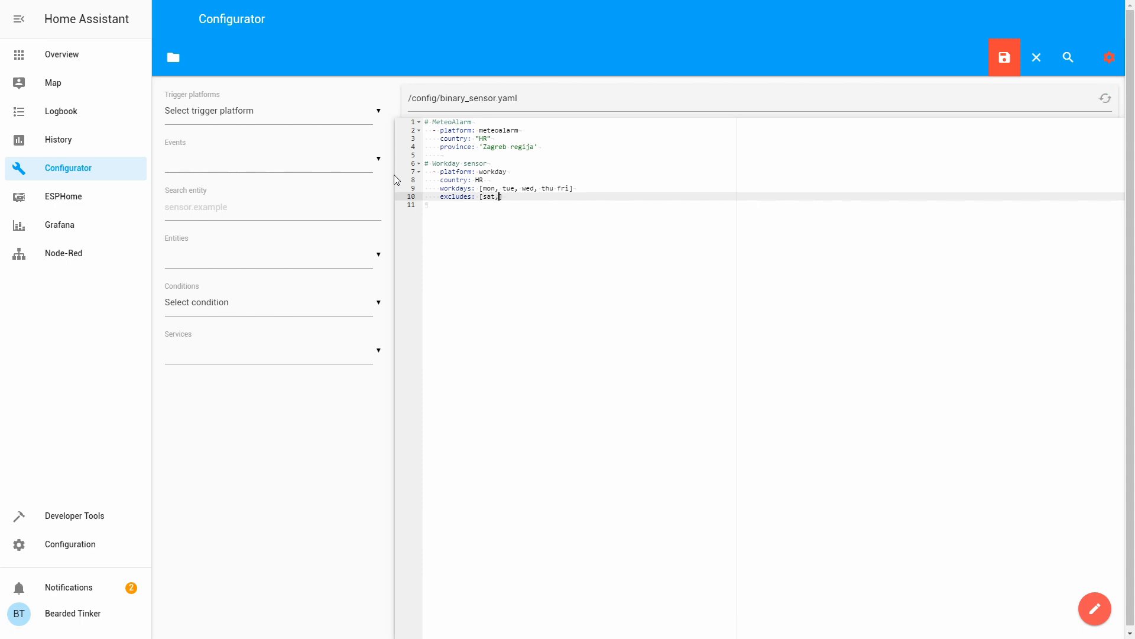
pyautogui.write('sun,')
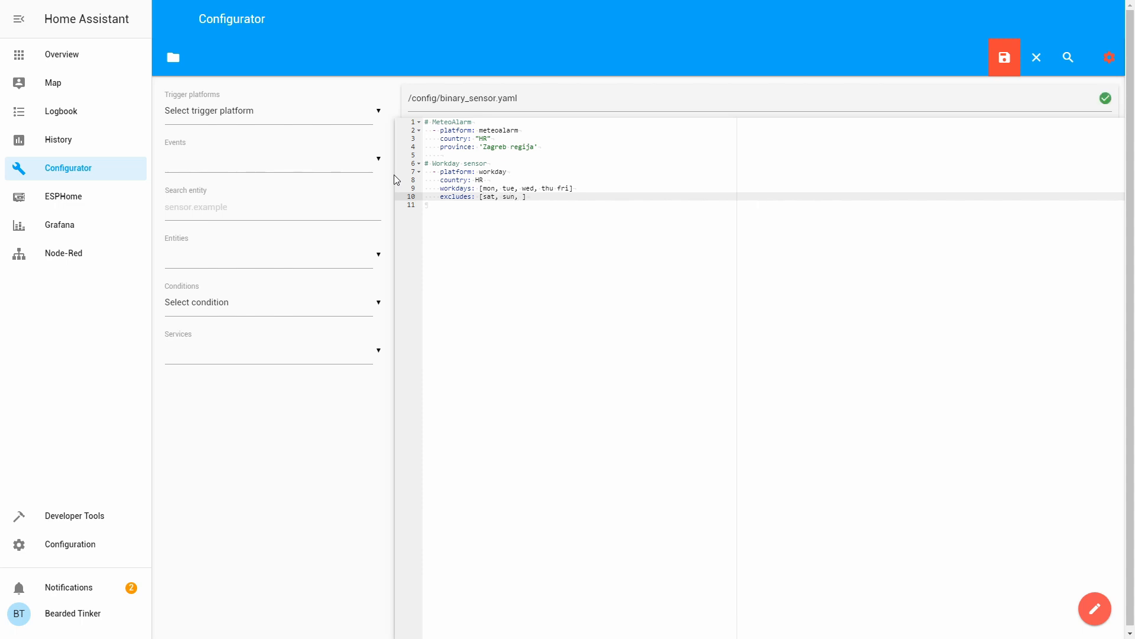
pyautogui.write('holid')
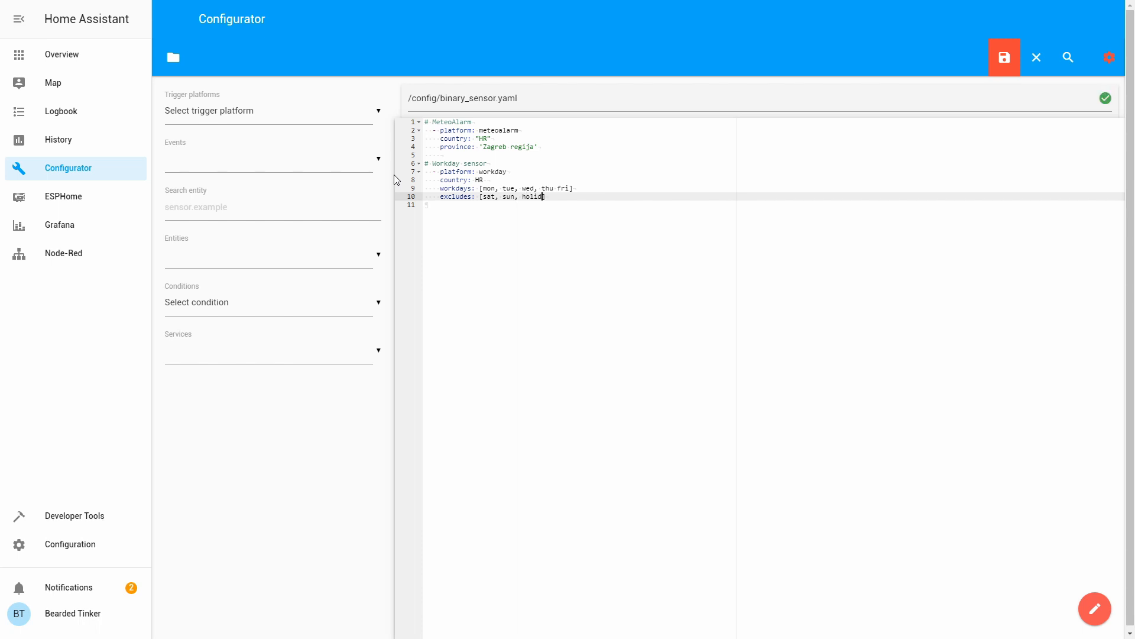
pyautogui.write('ay]')
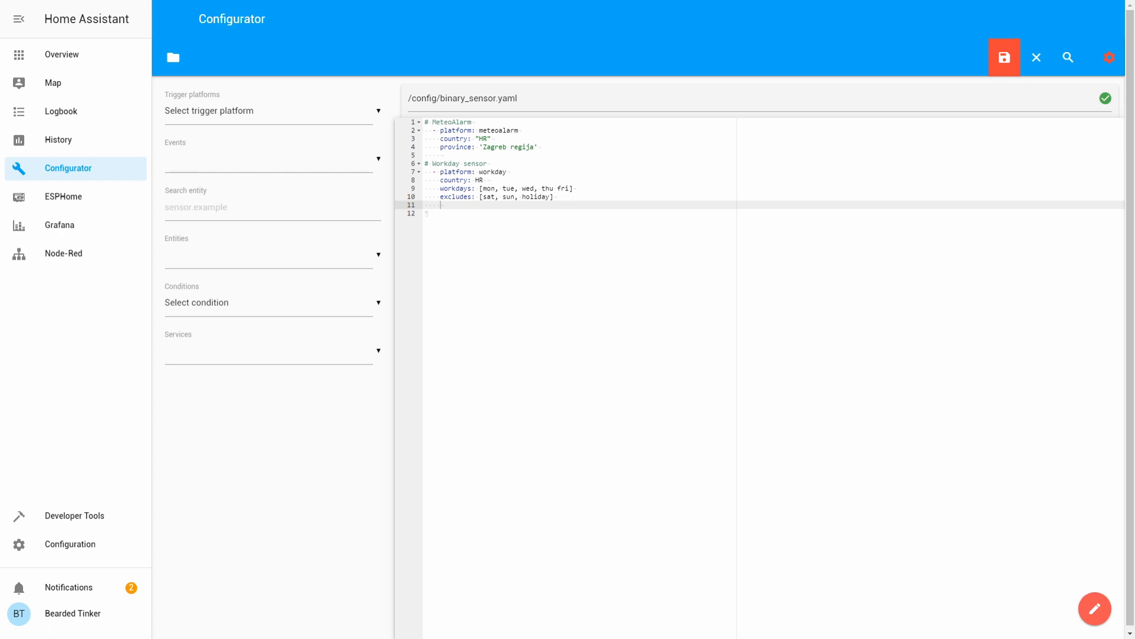
pyautogui.moveTo(395, 179)
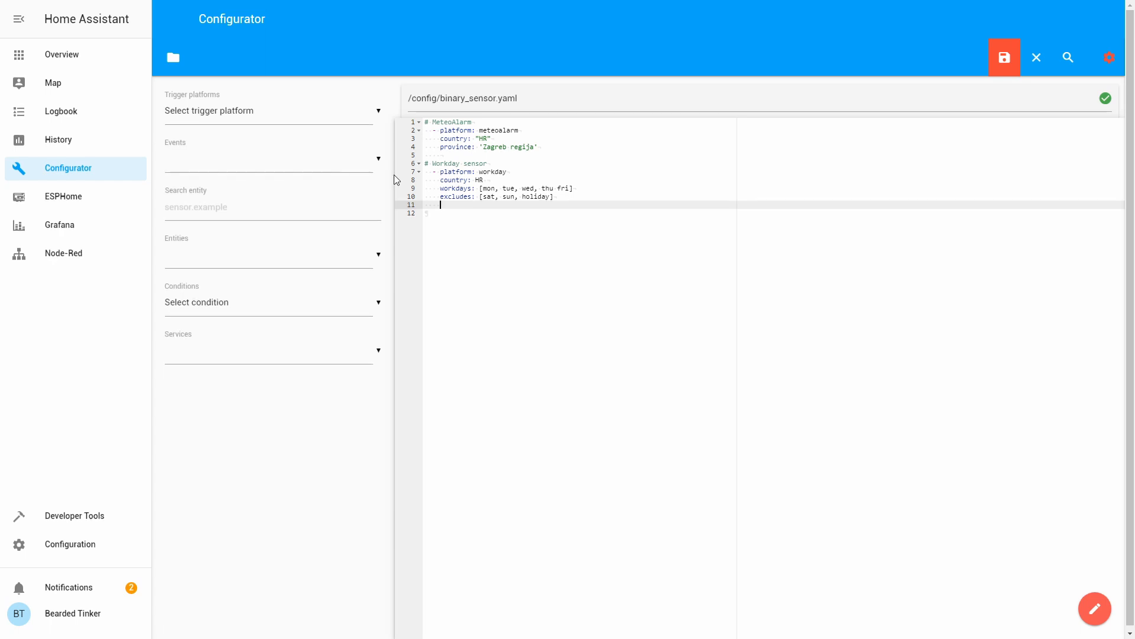
# Add an add_holidays list with '2019-12-26' and '2019-12-31'.
pyautogui.write('add')
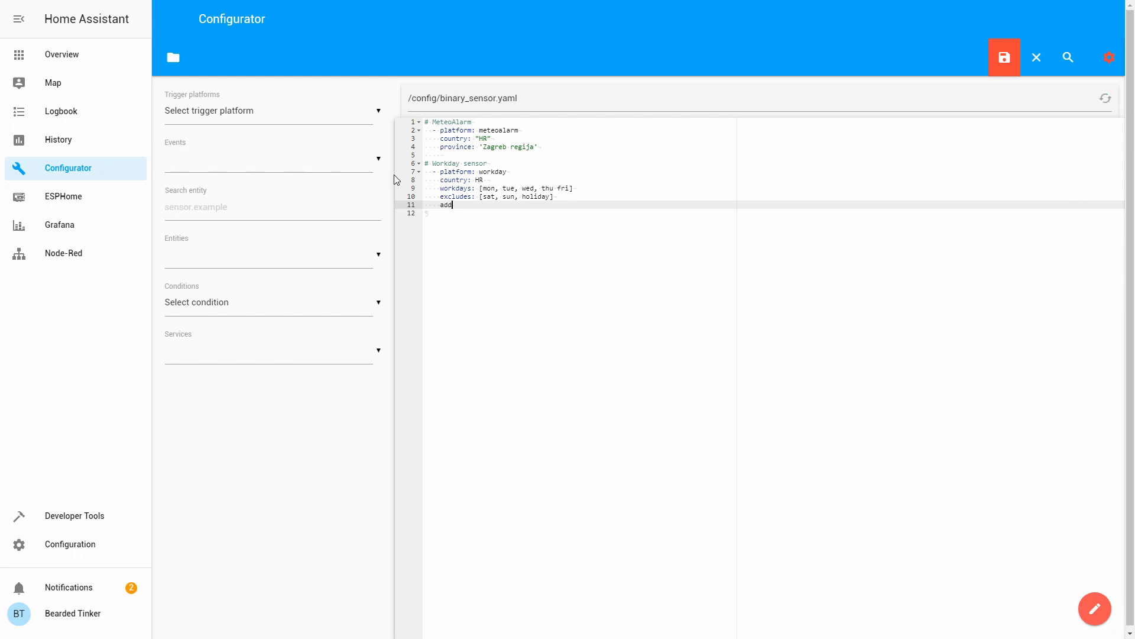
pyautogui.write('_holidays:')
pyautogui.click(579, 213)
pyautogui.write("- '")
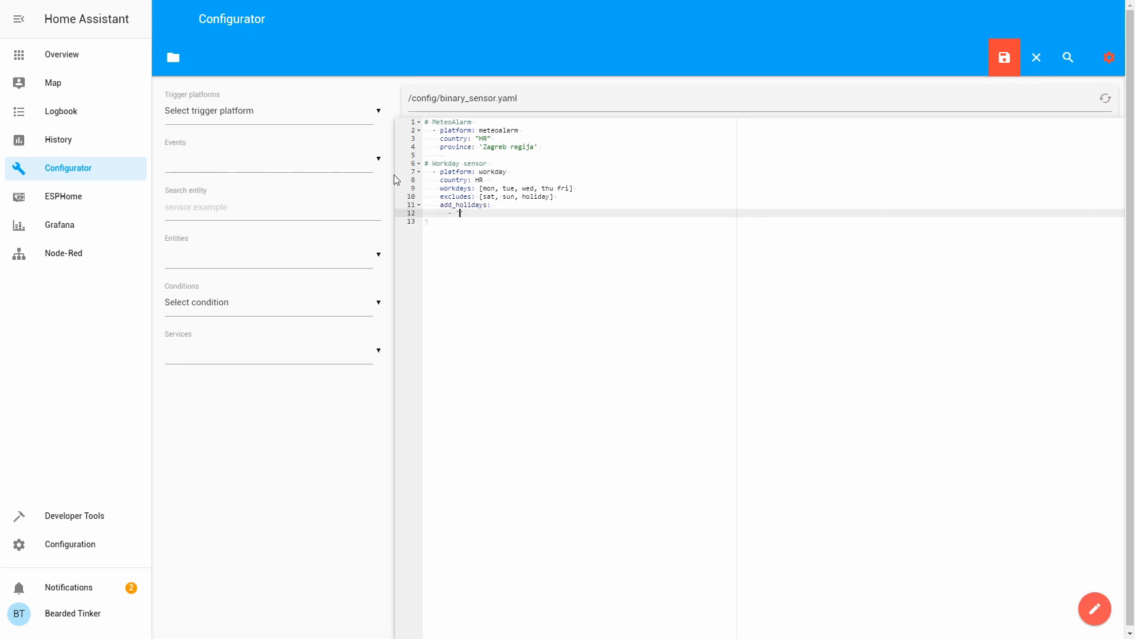
pyautogui.write('2019-1')
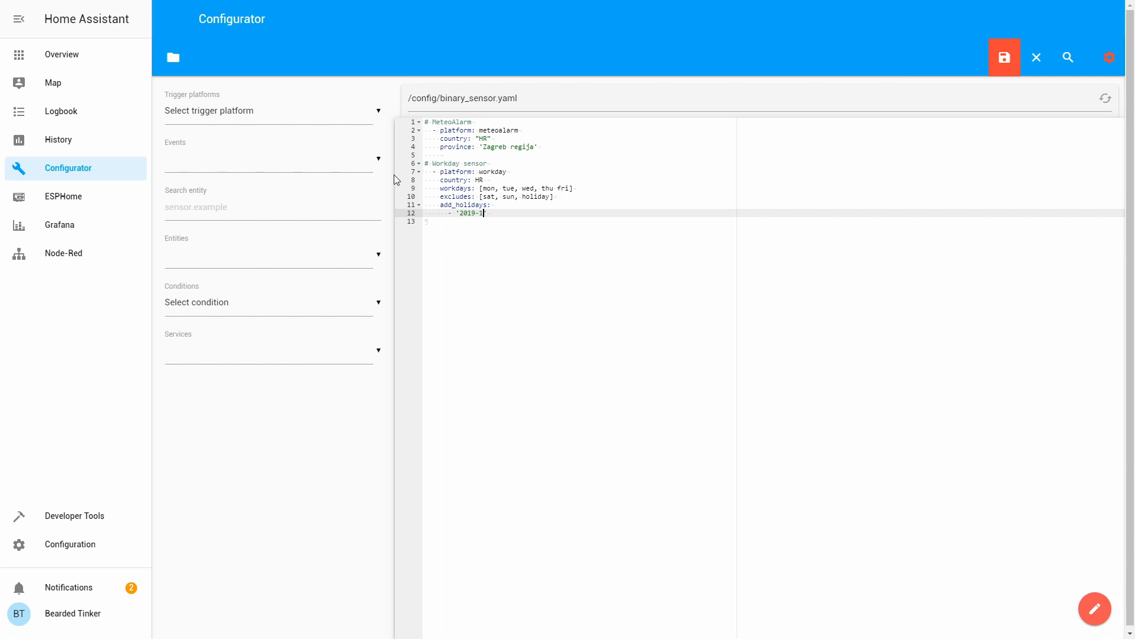
pyautogui.write('2-26')
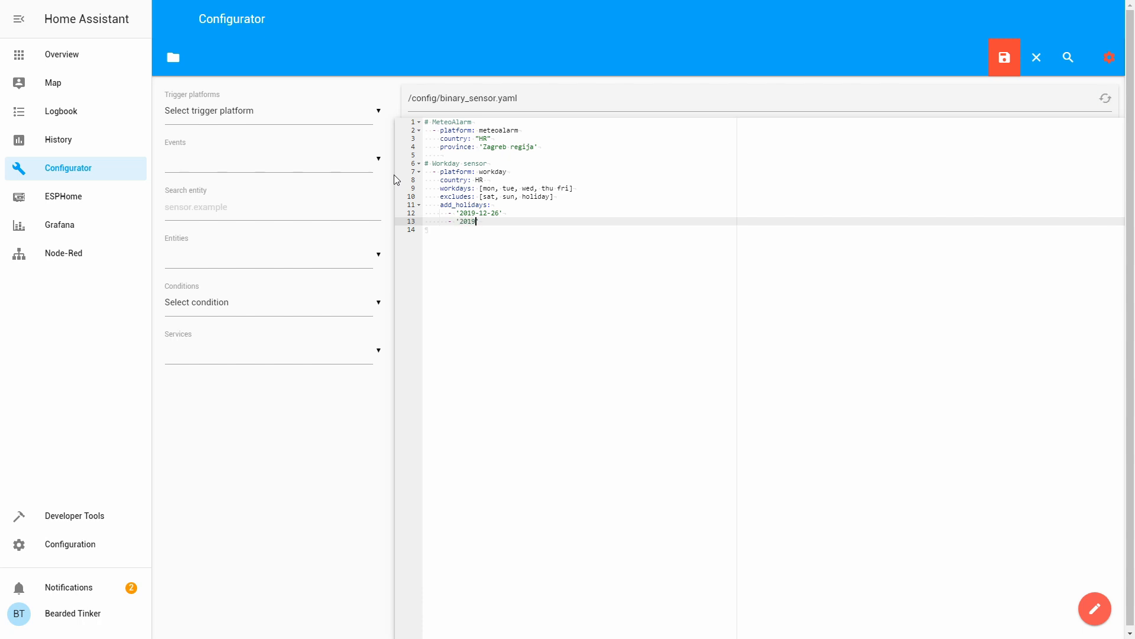
pyautogui.write("-12-31'")
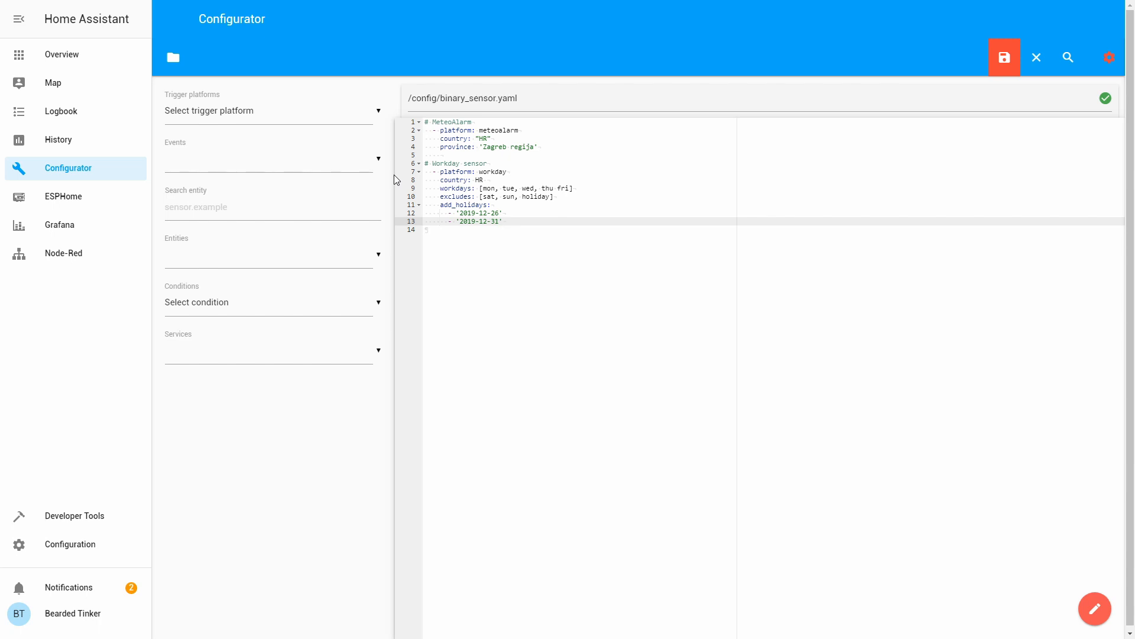
pyautogui.moveTo(1068, 57)
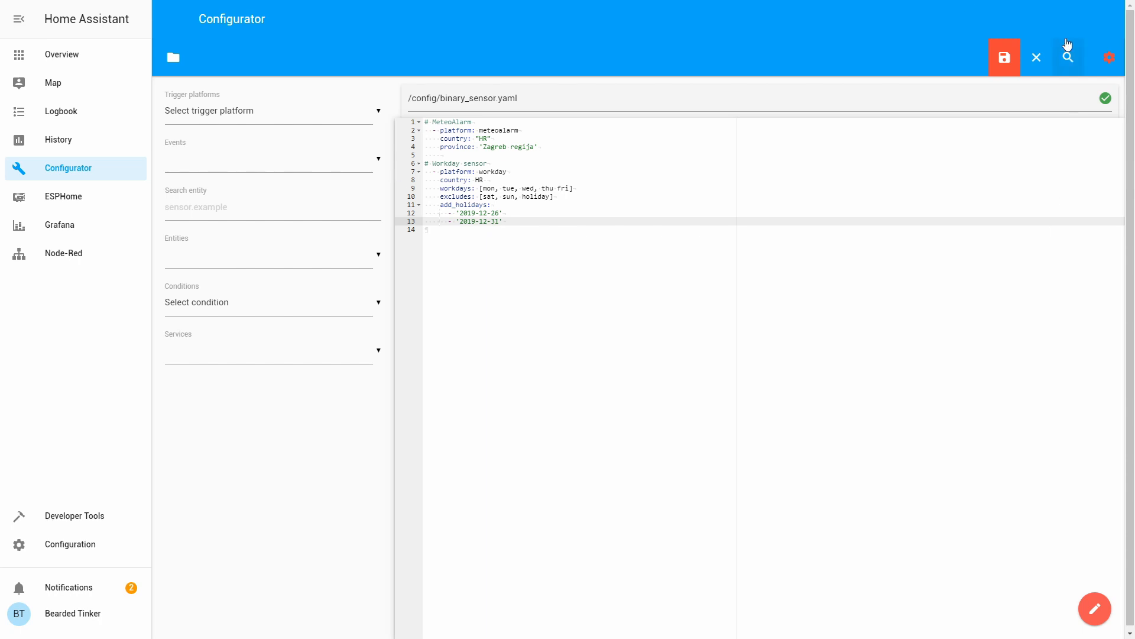
# Save the file, then insert the missing comma between thu and fri in workdays.
pyautogui.click(1005, 57)
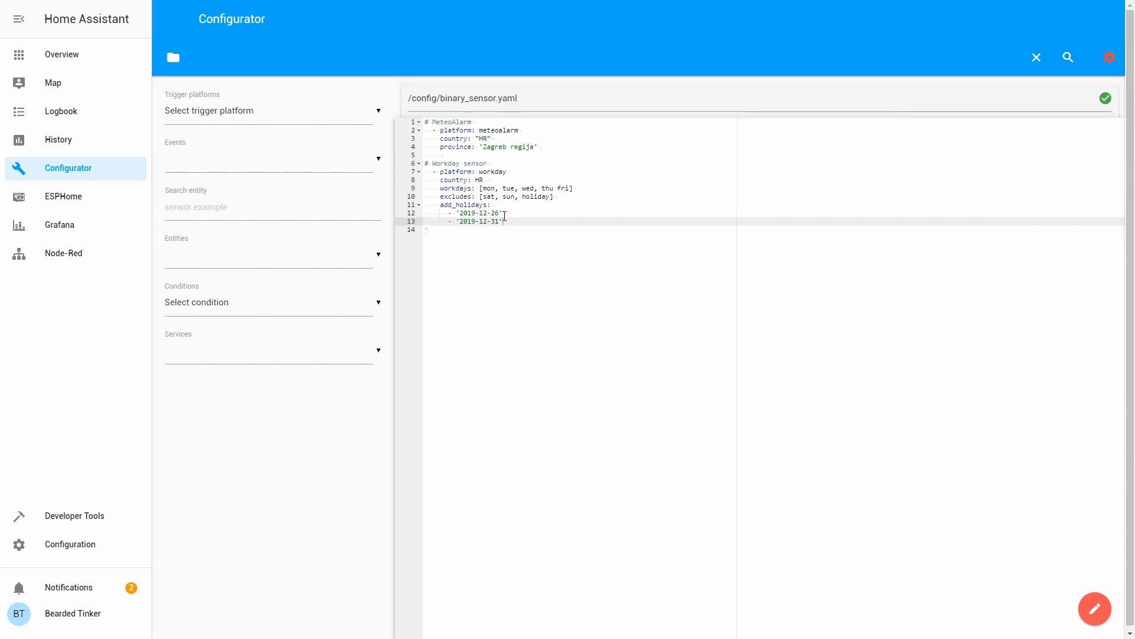
pyautogui.click(491, 147)
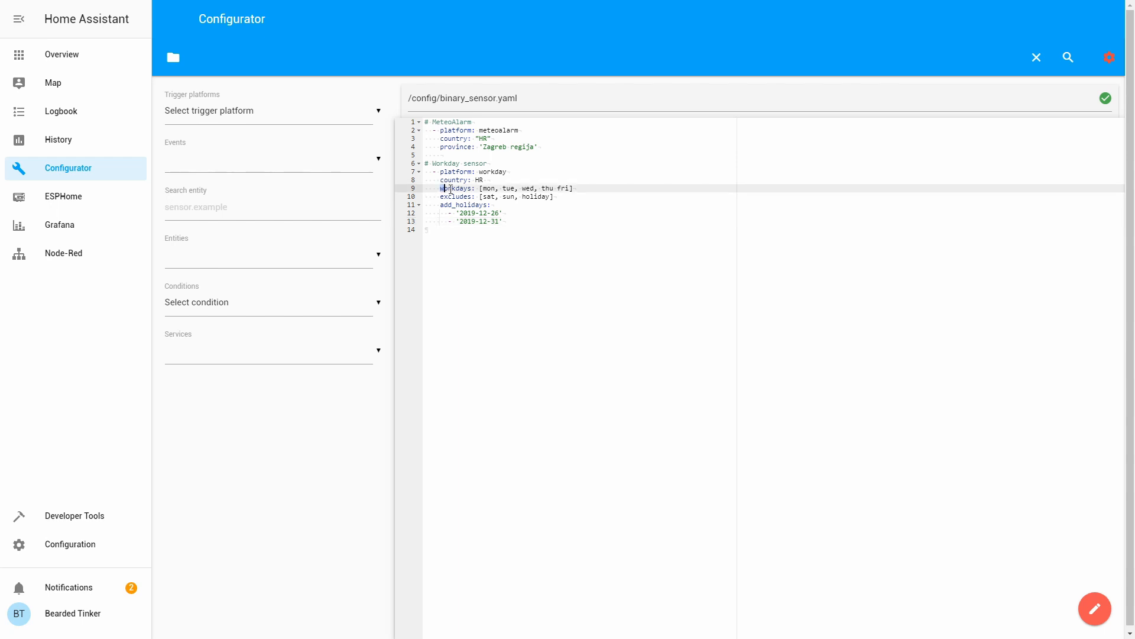
pyautogui.doubleClick(500, 188)
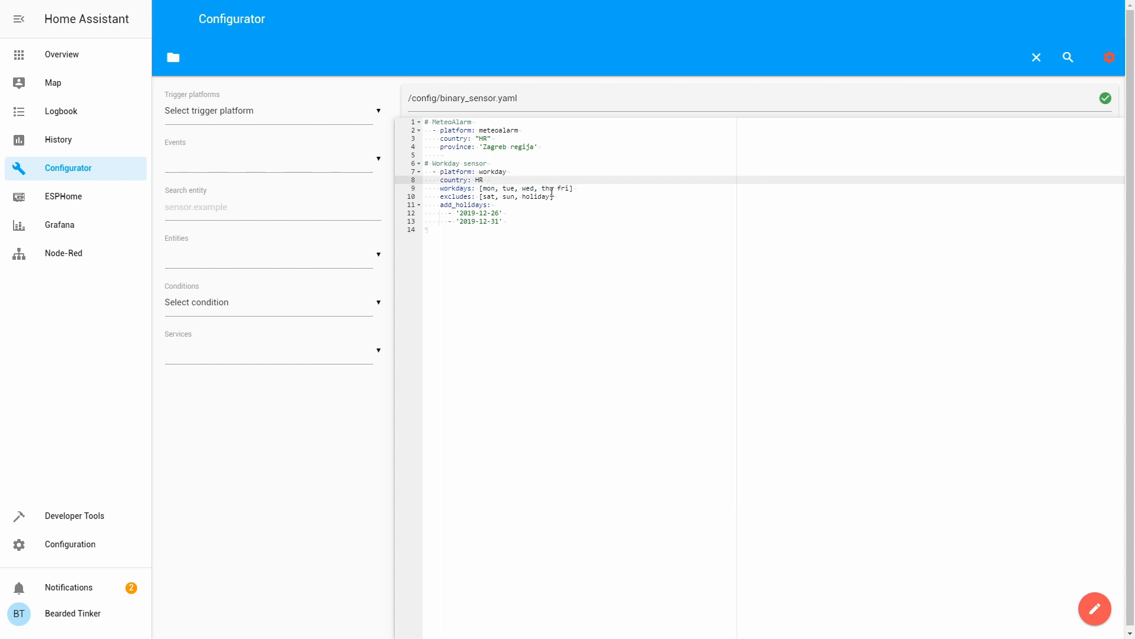
pyautogui.click(564, 197)
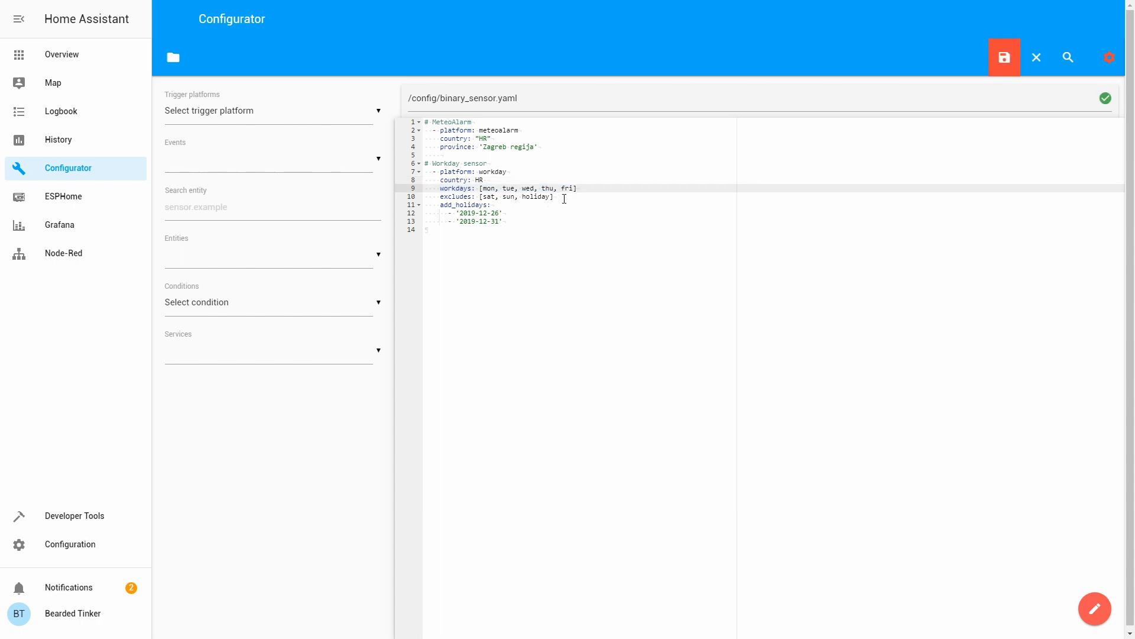
pyautogui.click(463, 196)
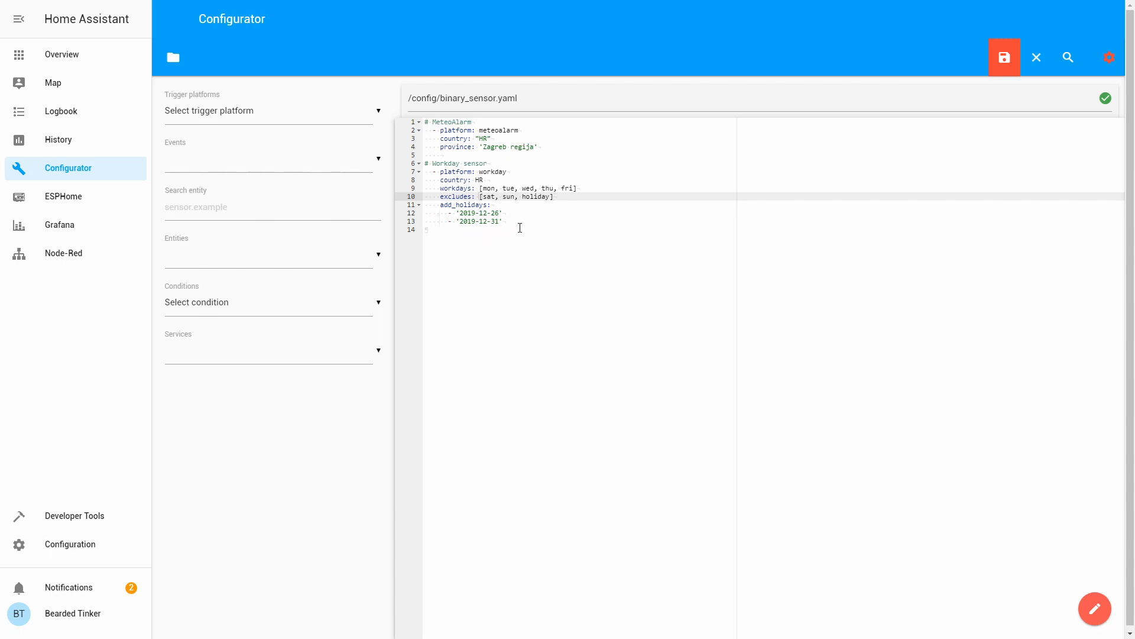
pyautogui.moveTo(1004, 58)
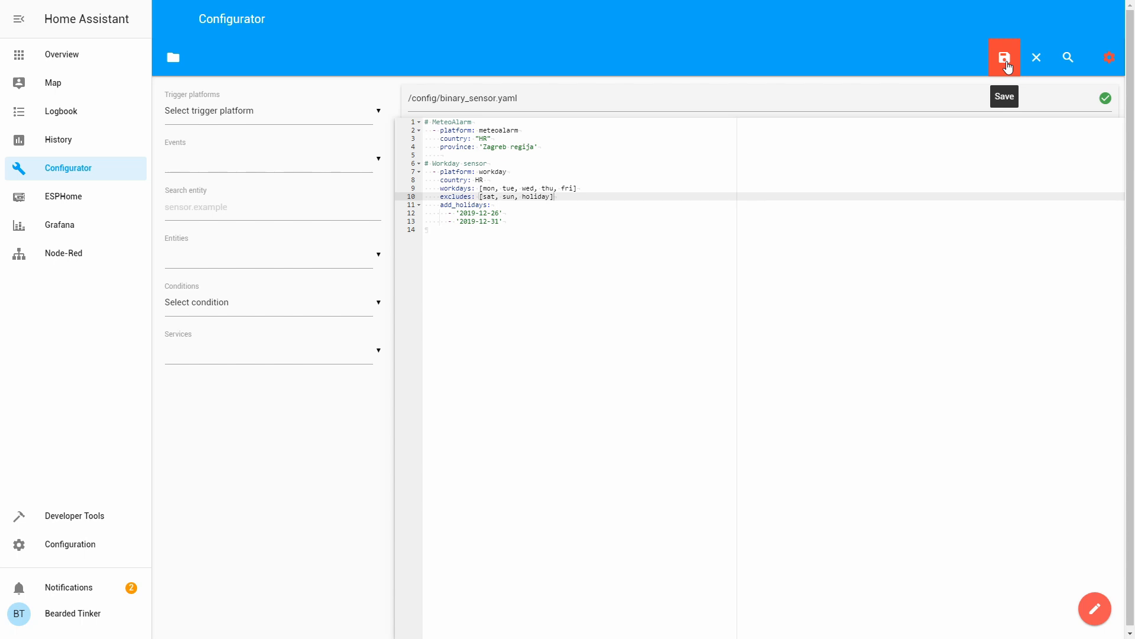
# Save the corrected file, validate the configuration in Server Control, and restart Home Assistant.
pyautogui.click(1005, 57)
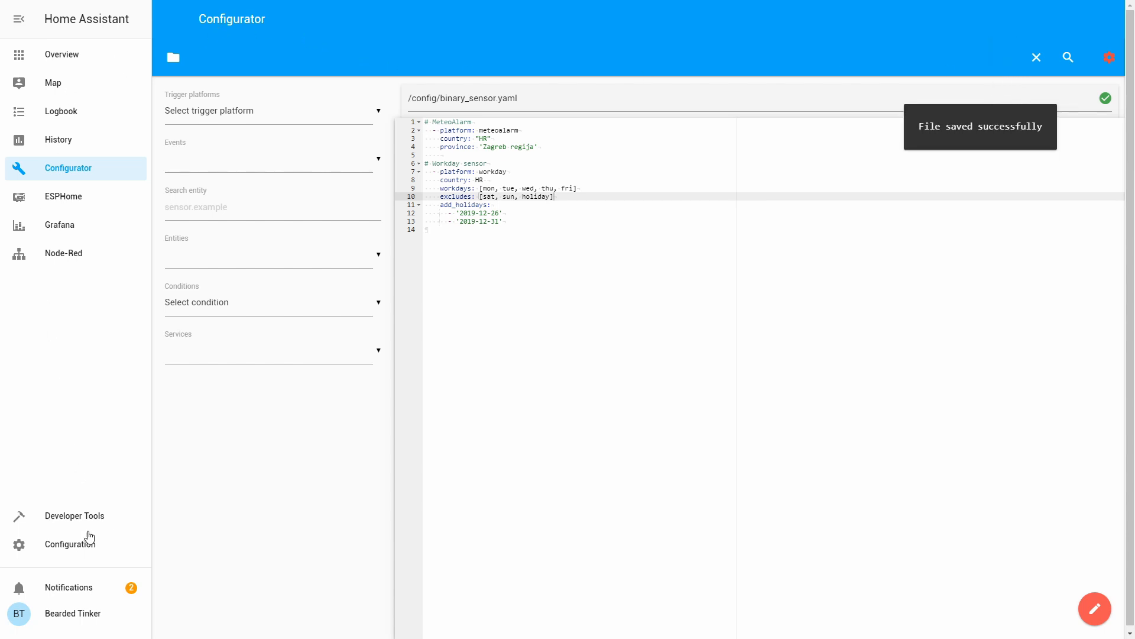
pyautogui.click(70, 544)
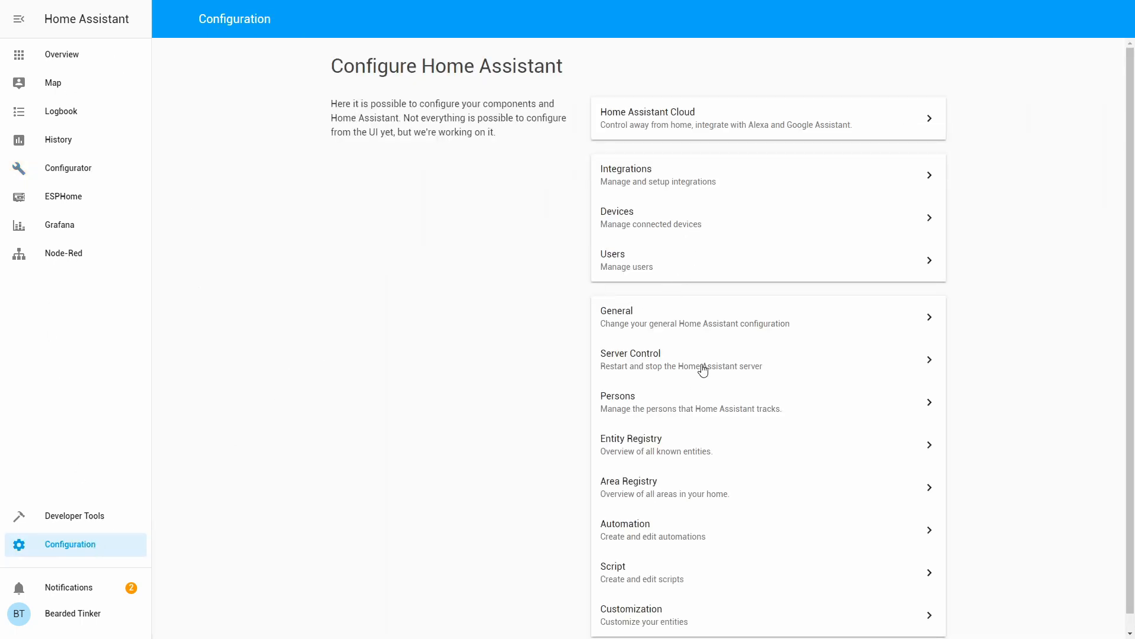
pyautogui.click(681, 359)
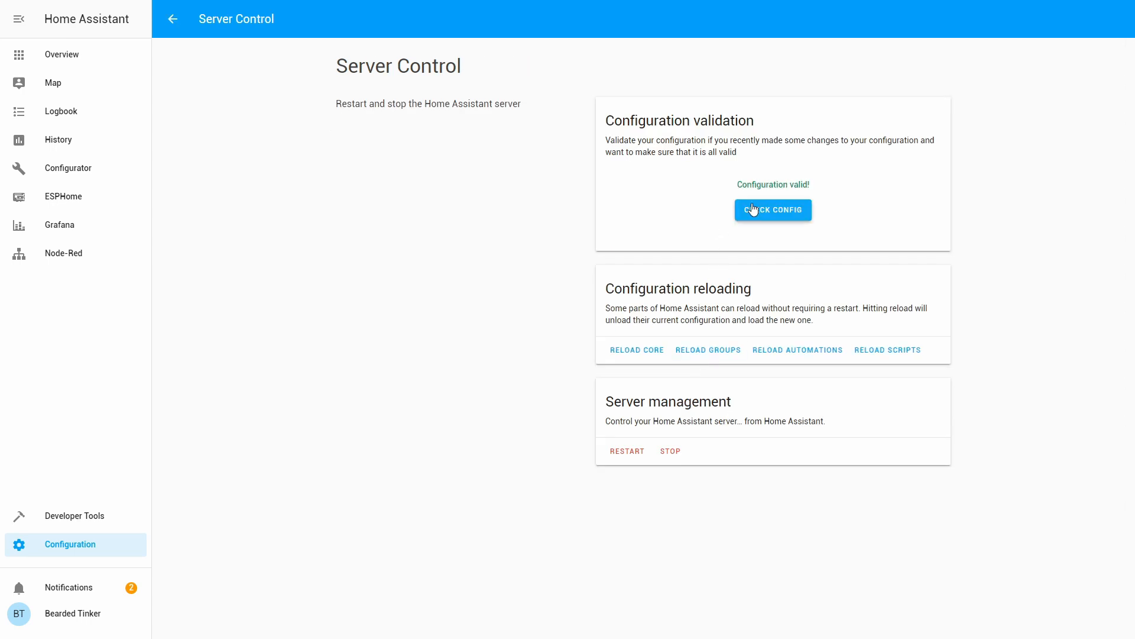
pyautogui.moveTo(626, 454)
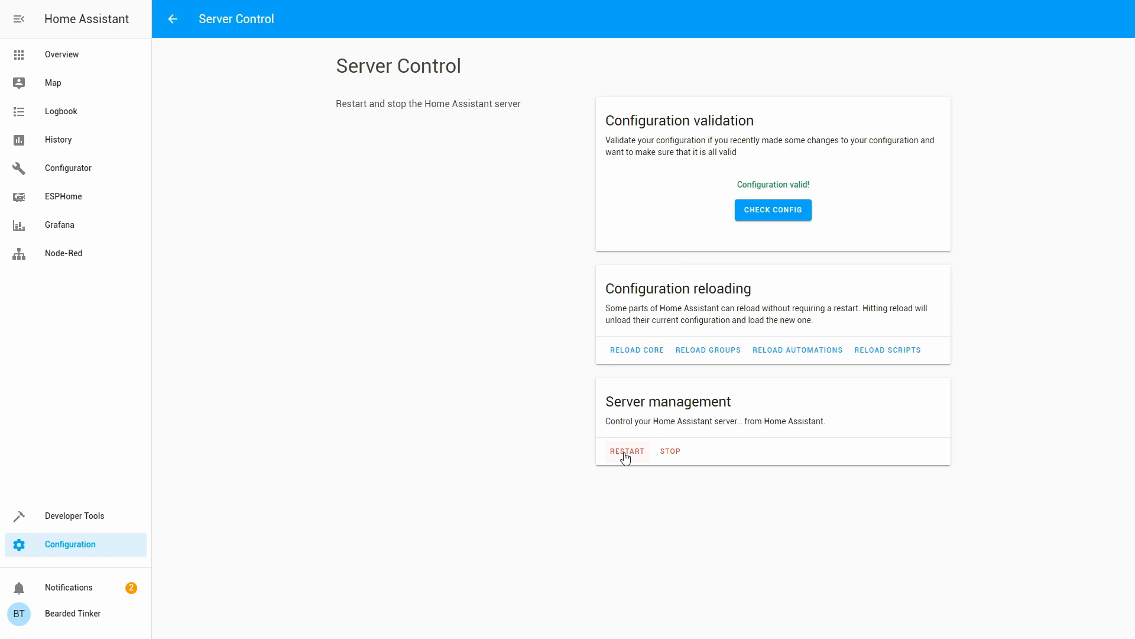
pyautogui.click(626, 450)
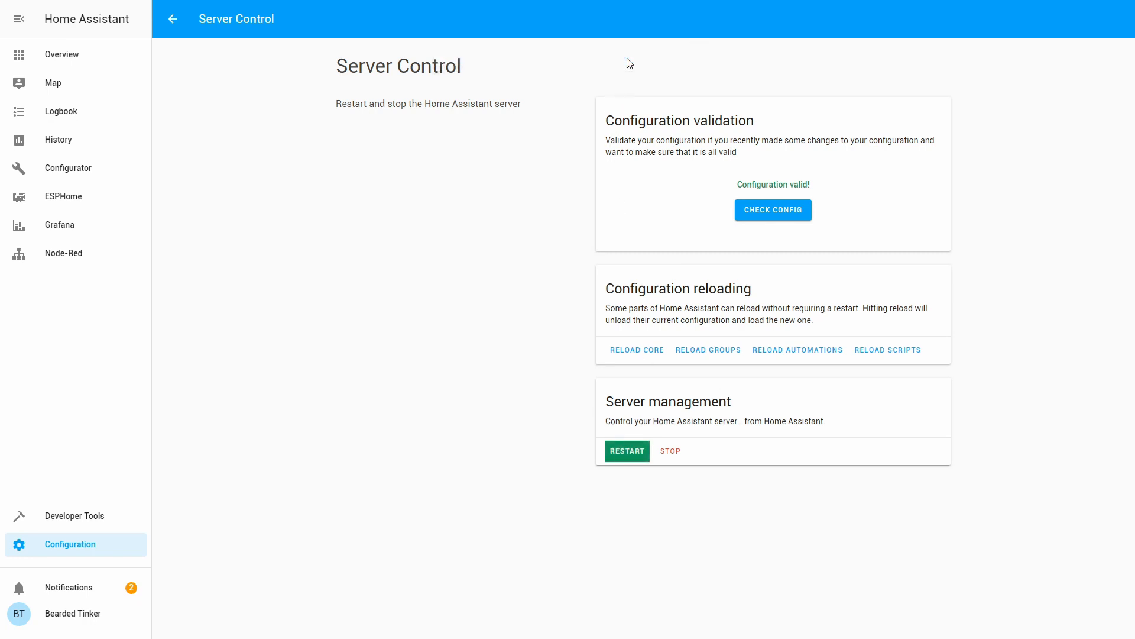
pyautogui.click(627, 450)
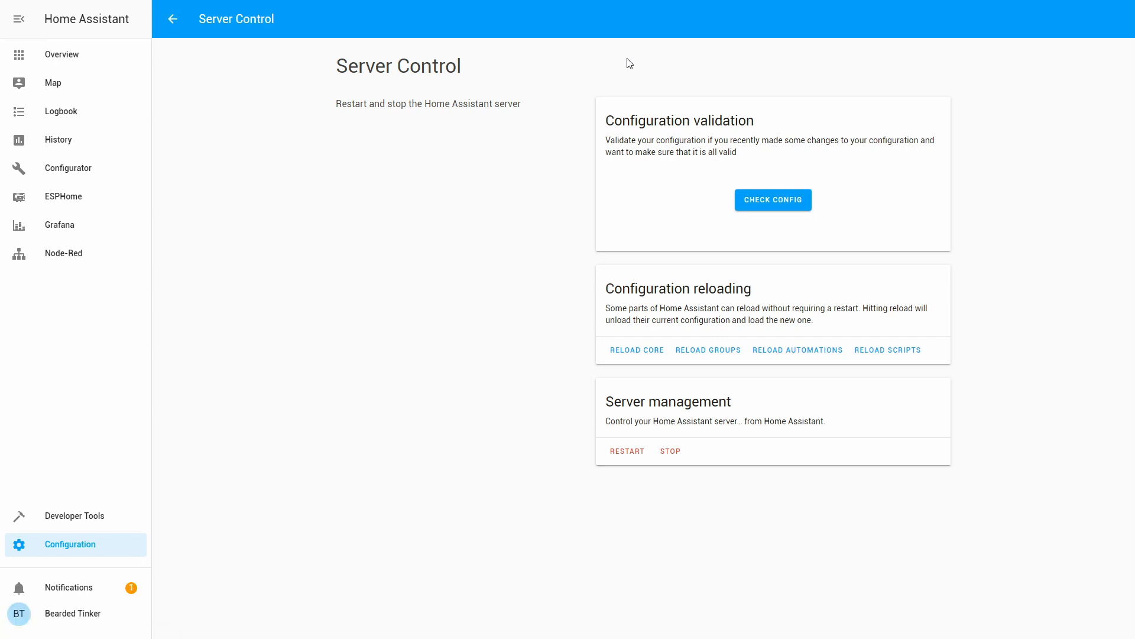
pyautogui.moveTo(78, 76)
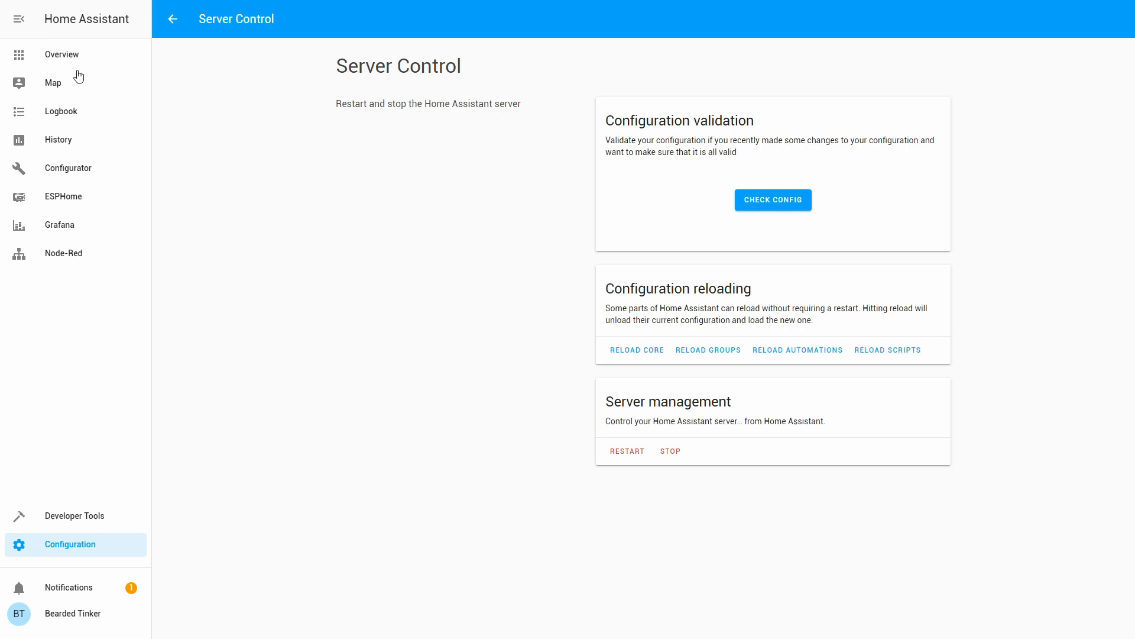
# Add an Entities card with the Workday Sensor entity to Overview, then exit edit mode.
pyautogui.click(61, 54)
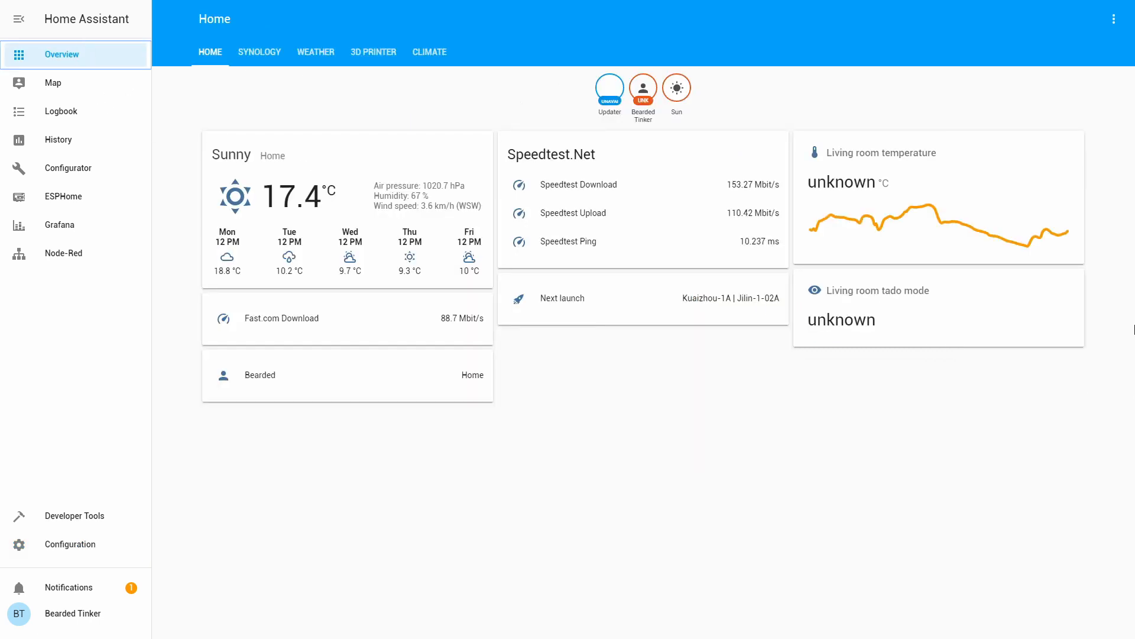
pyautogui.click(1113, 19)
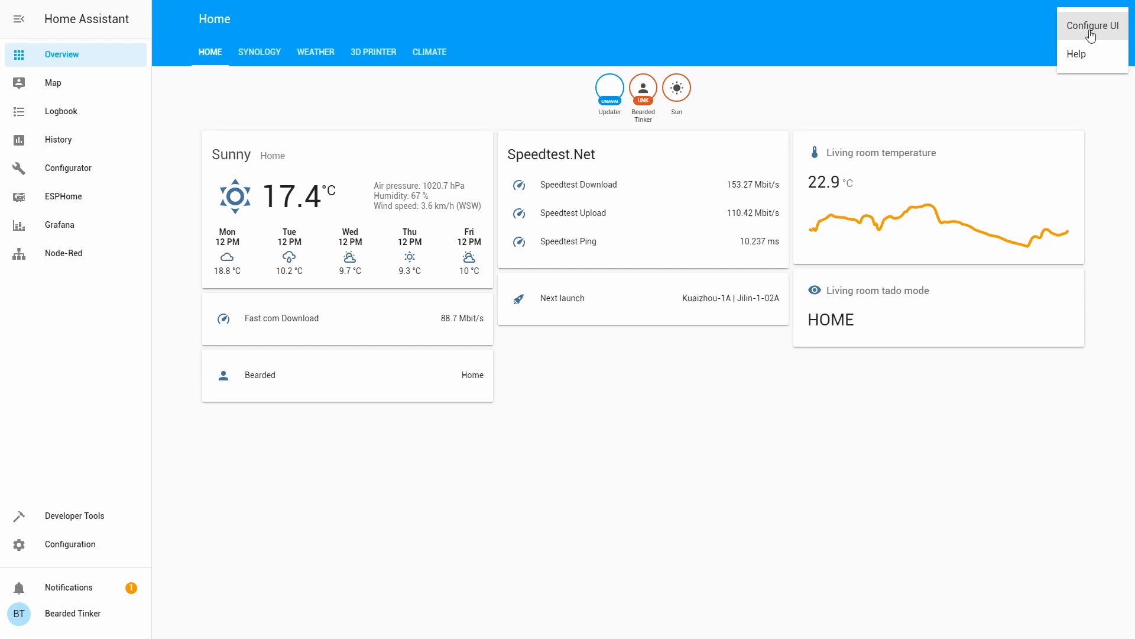
pyautogui.click(1093, 26)
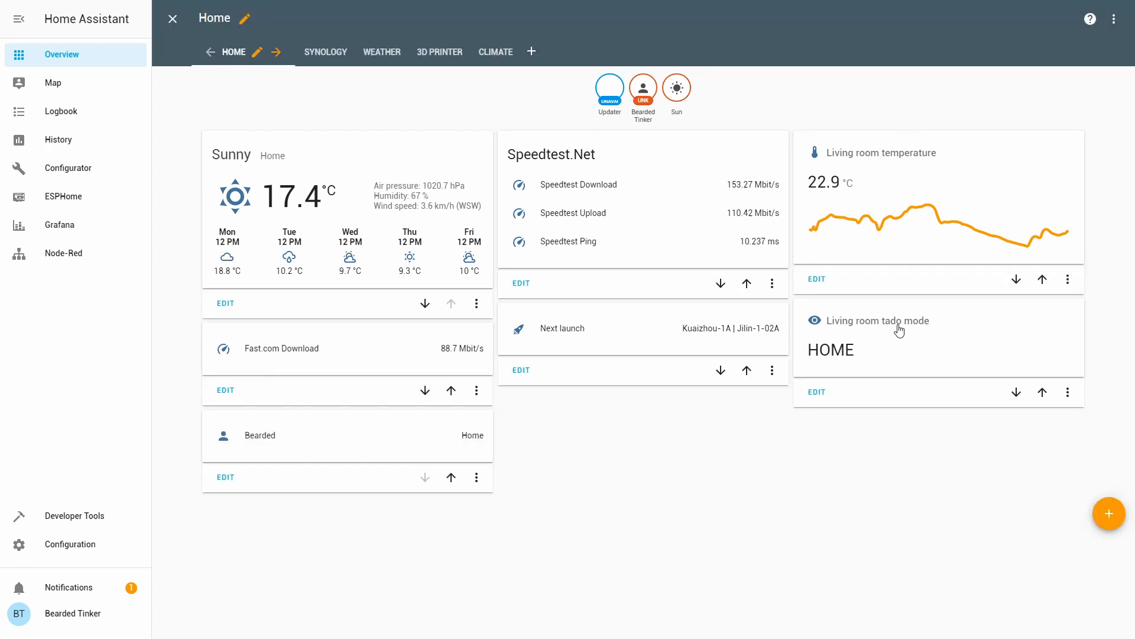
pyautogui.moveTo(1100, 504)
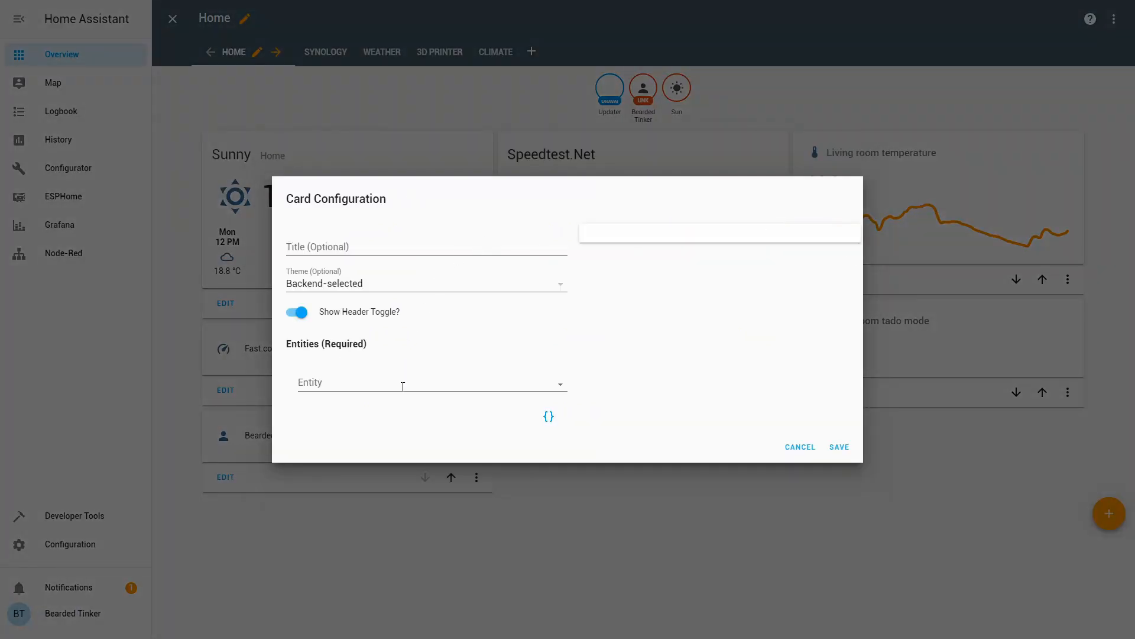
pyautogui.write('w')
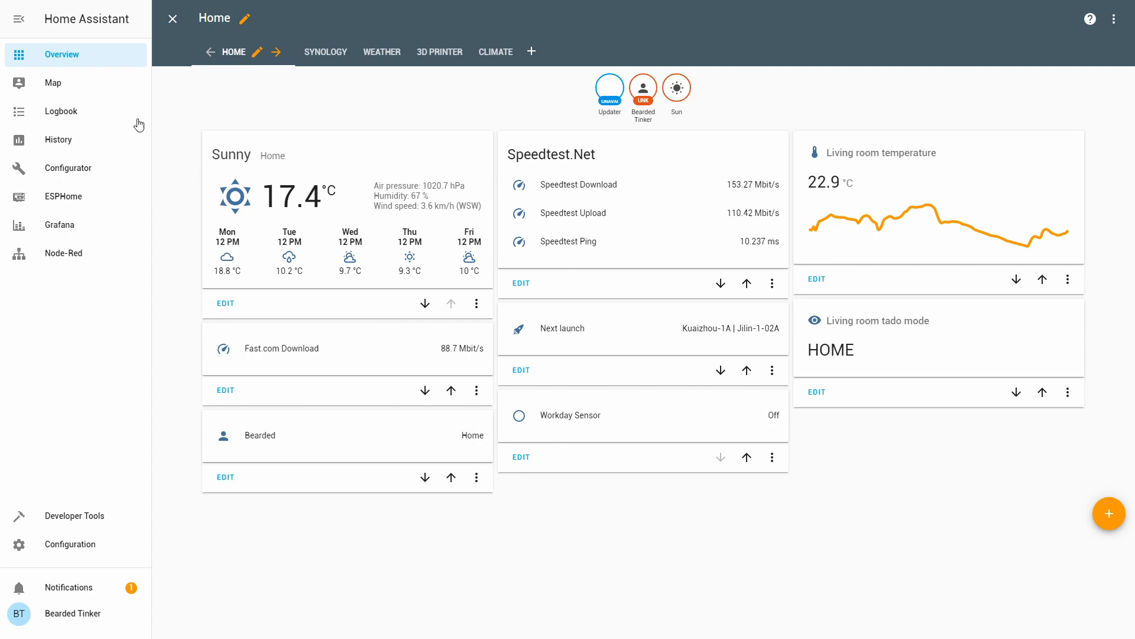
pyautogui.click(172, 19)
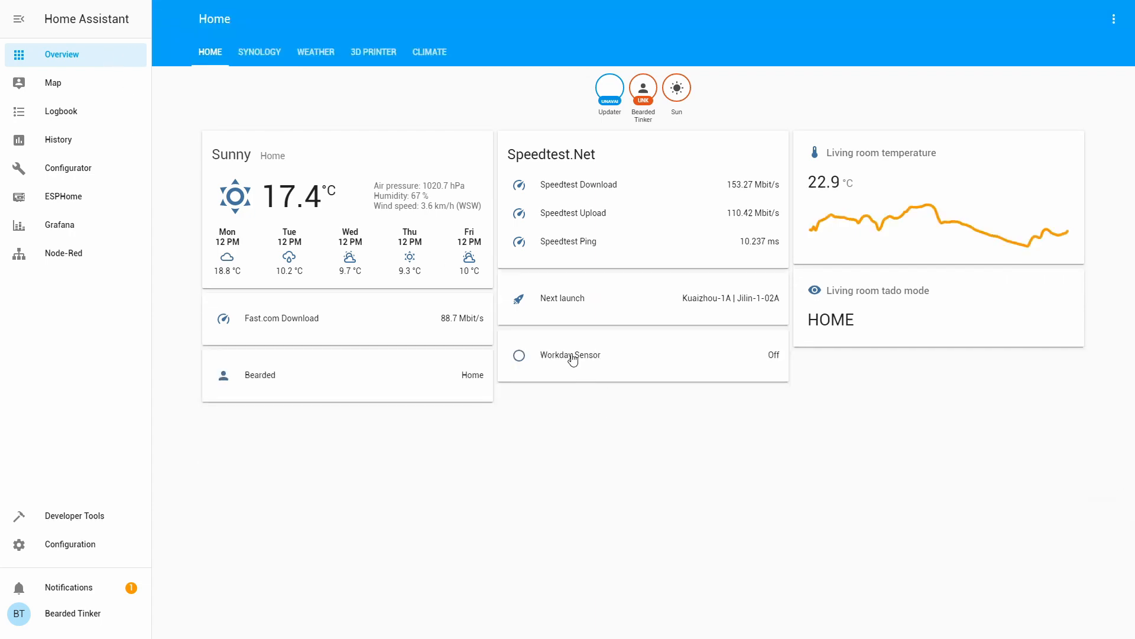
pyautogui.click(571, 355)
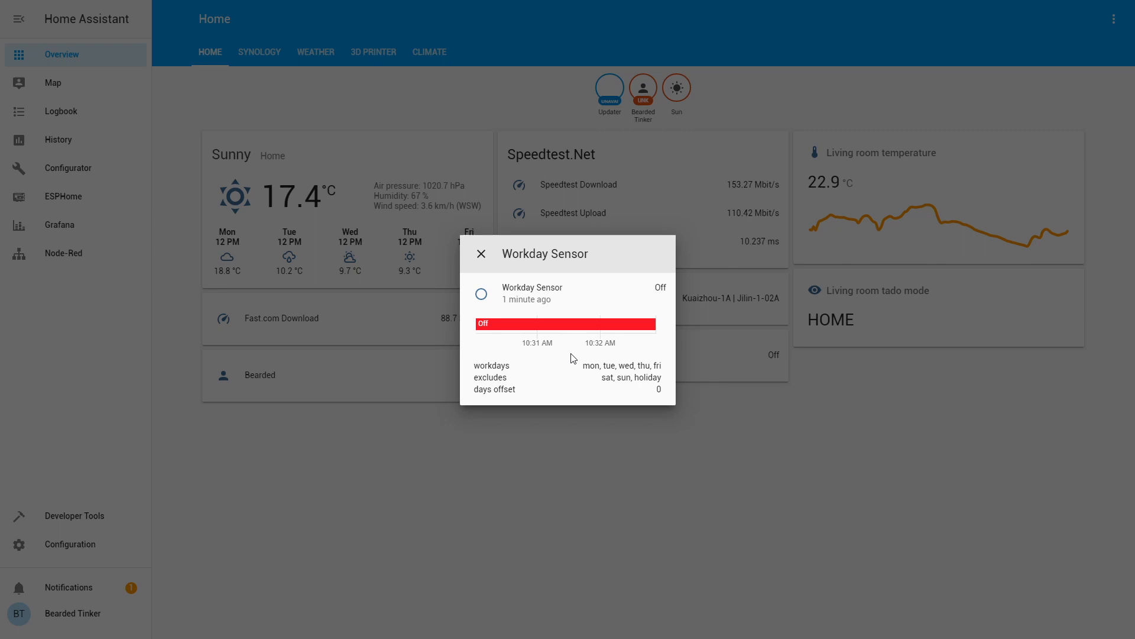
pyautogui.moveTo(542, 277)
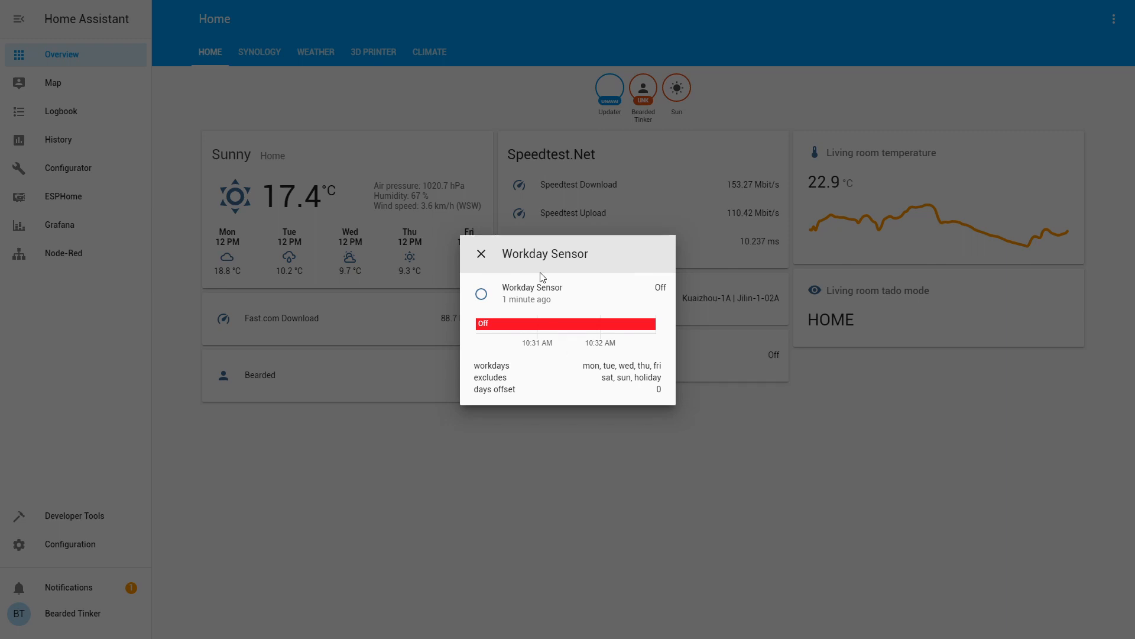
pyautogui.click(481, 254)
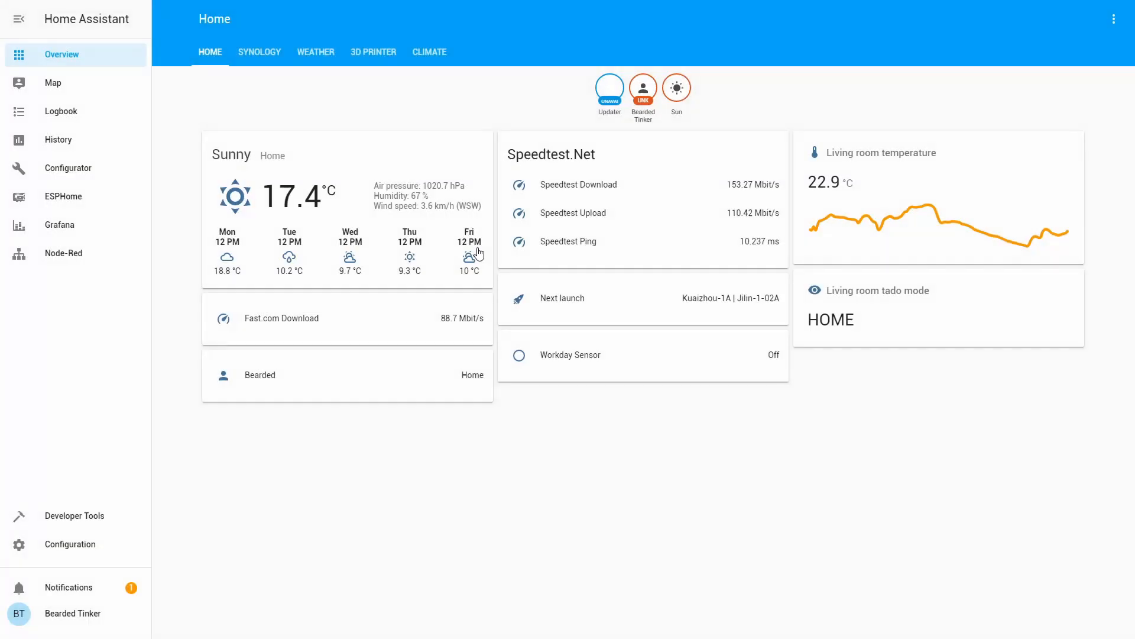